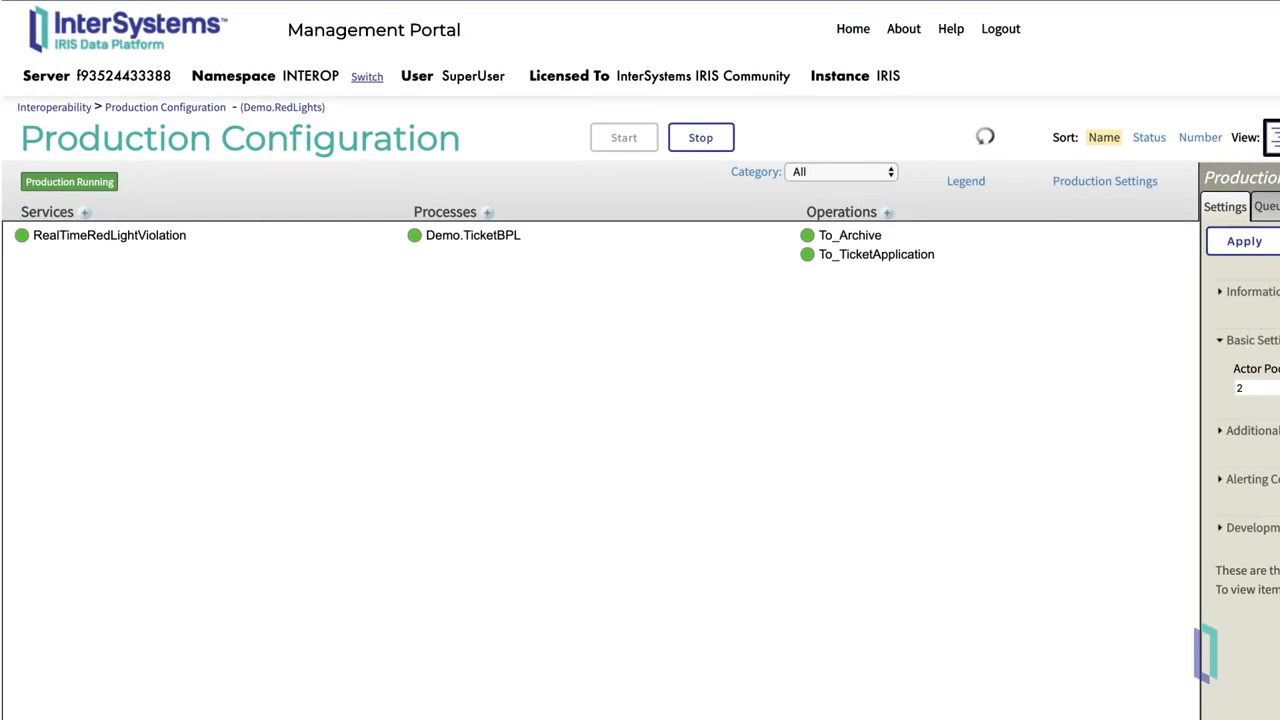
Select Demo.TicketBPL in the Demo.RedLights production and bring it up in the Business Process Designer.
left_click(108, 234)
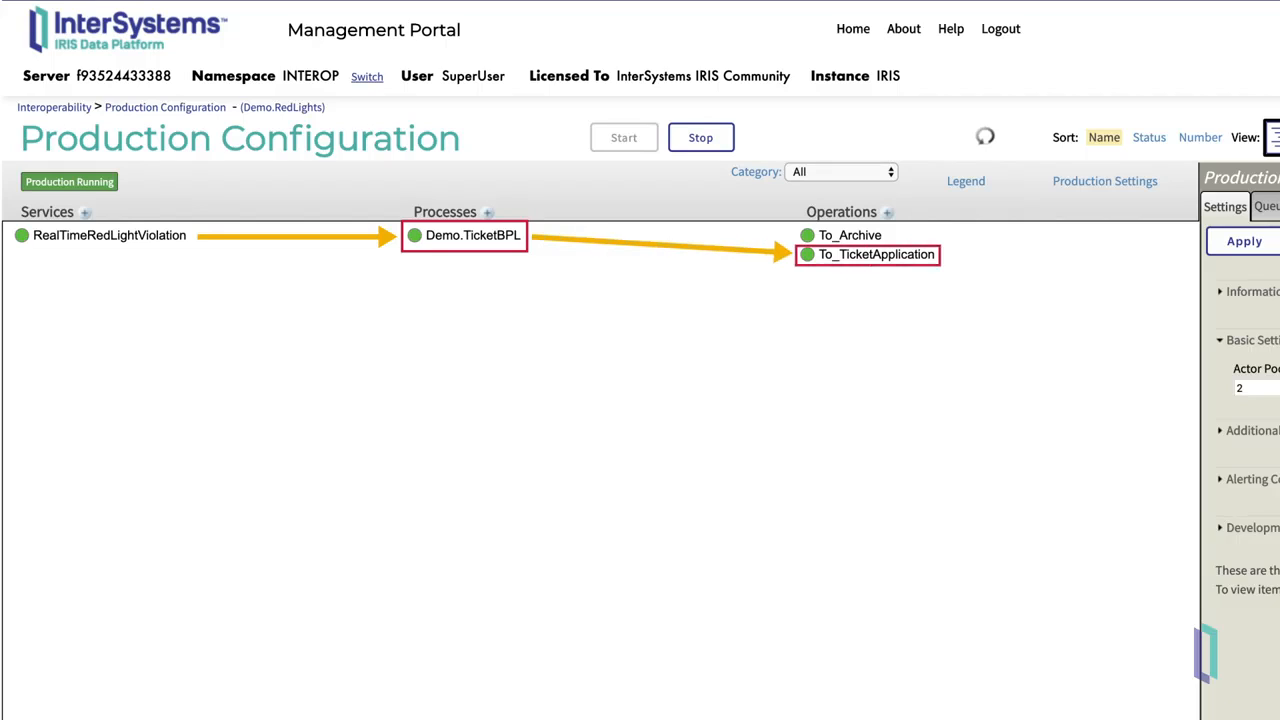
left_click(850, 234)
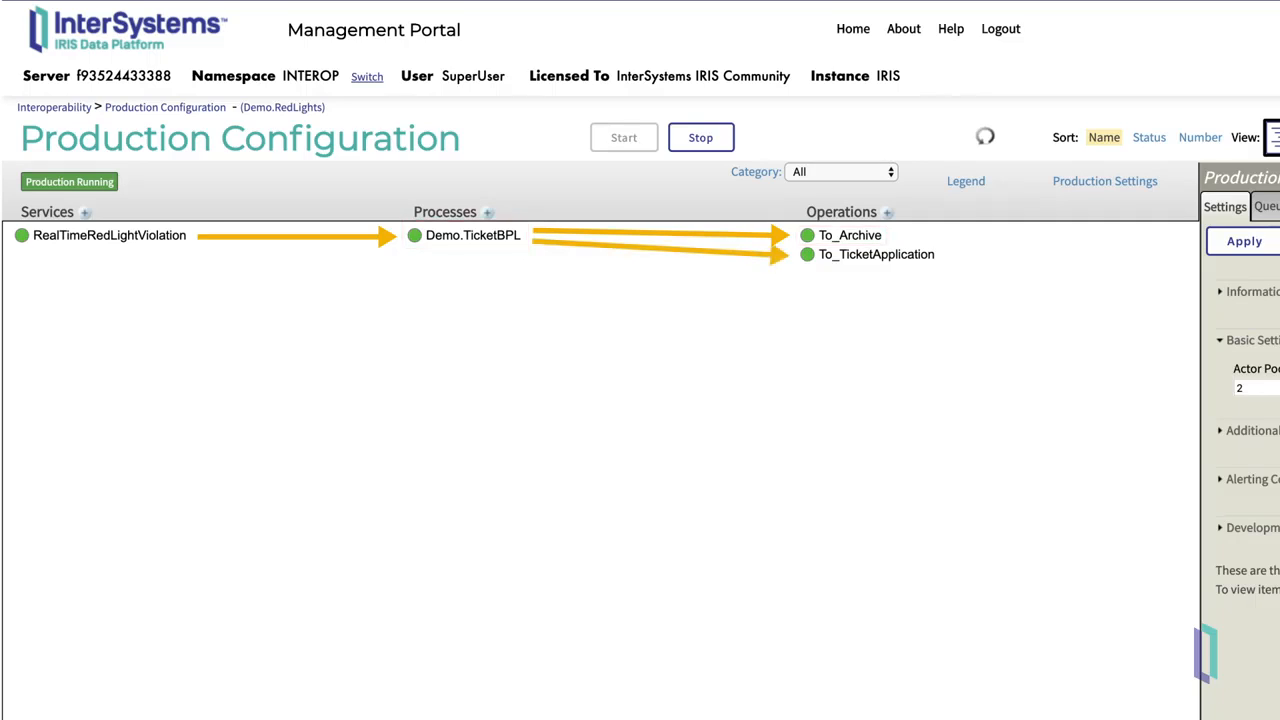
left_click(848, 236)
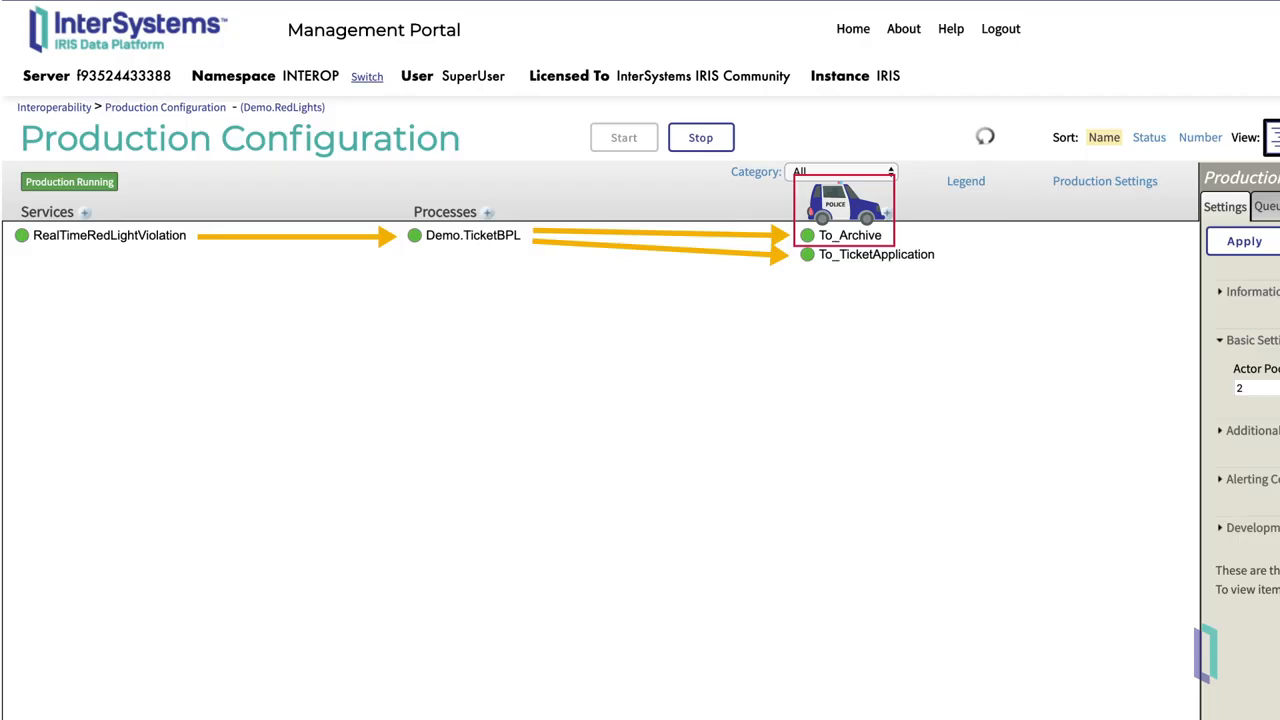
left_click(876, 254)
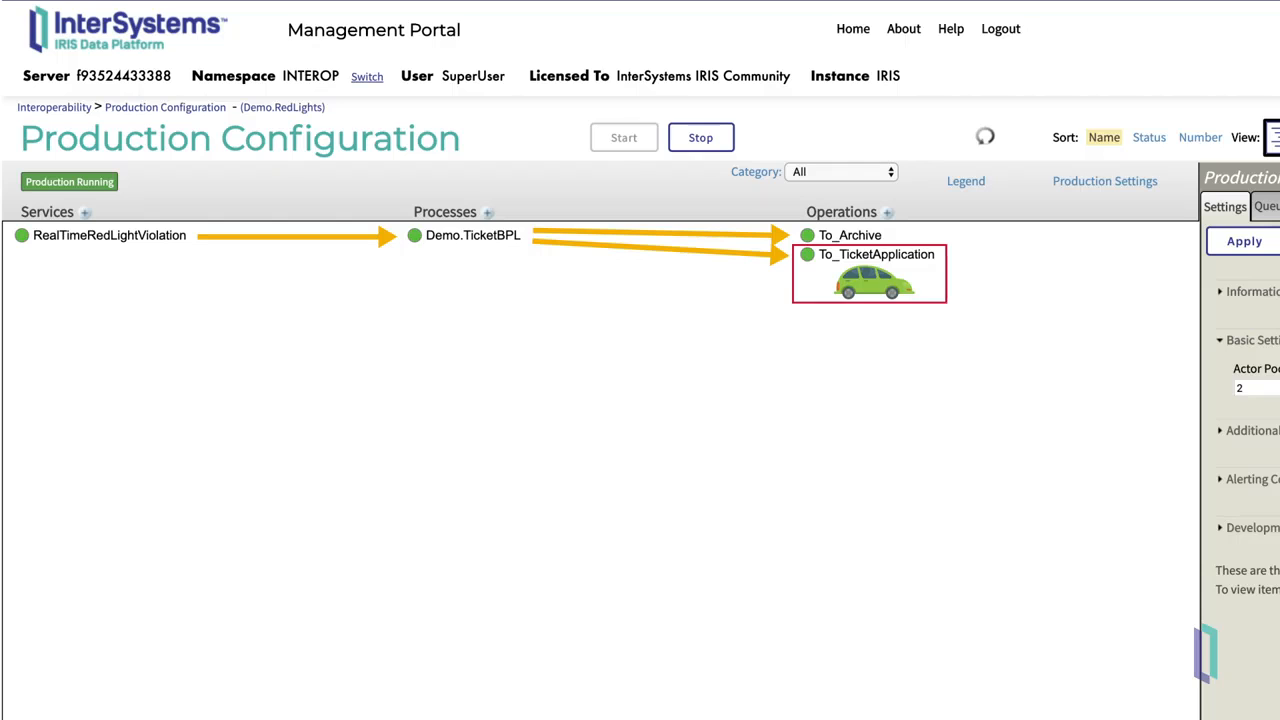
left_click(472, 234)
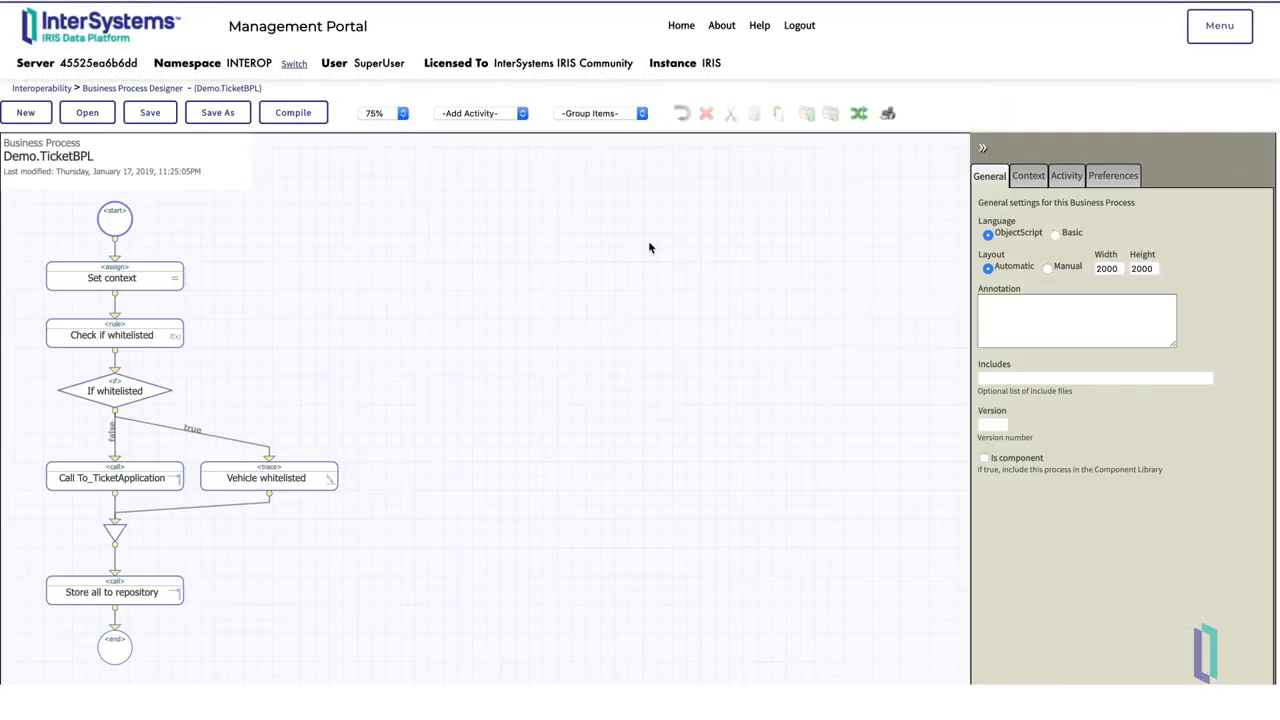
Inspect the Set context and Check if whitelisted activities, then show the Context properties Whitelisted and CarType.
left_click(114, 276)
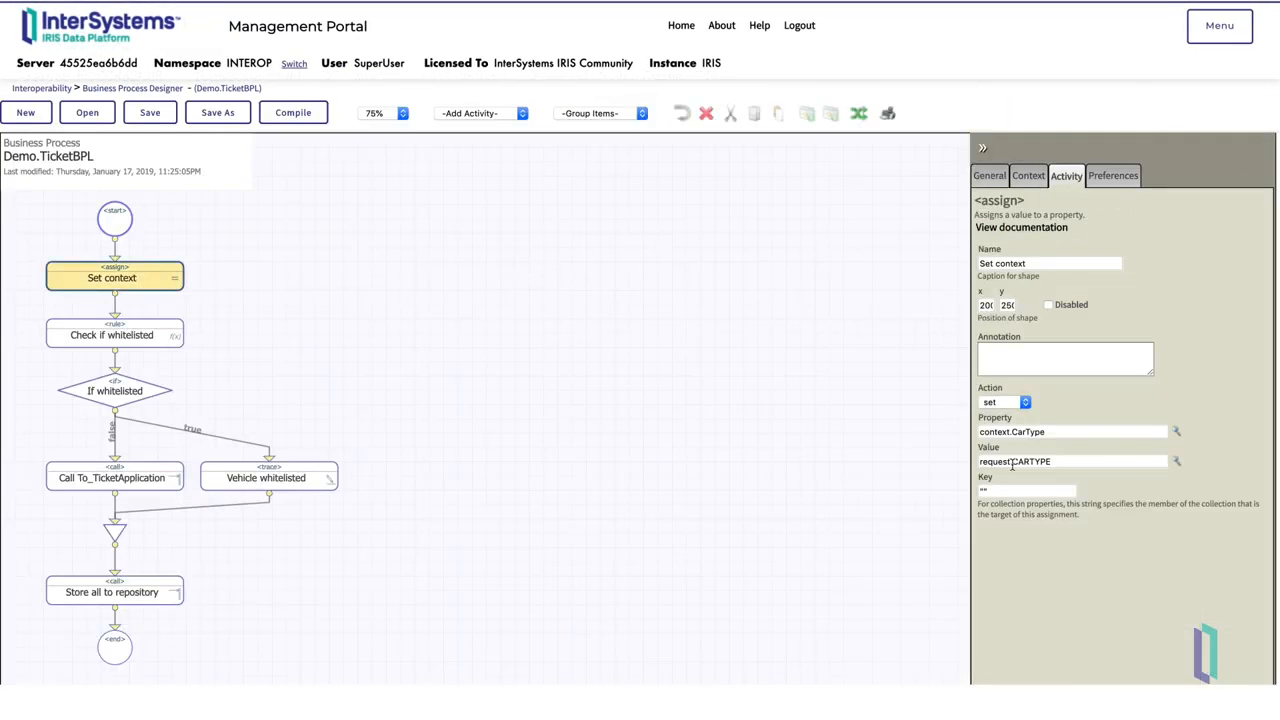
left_click(114, 334)
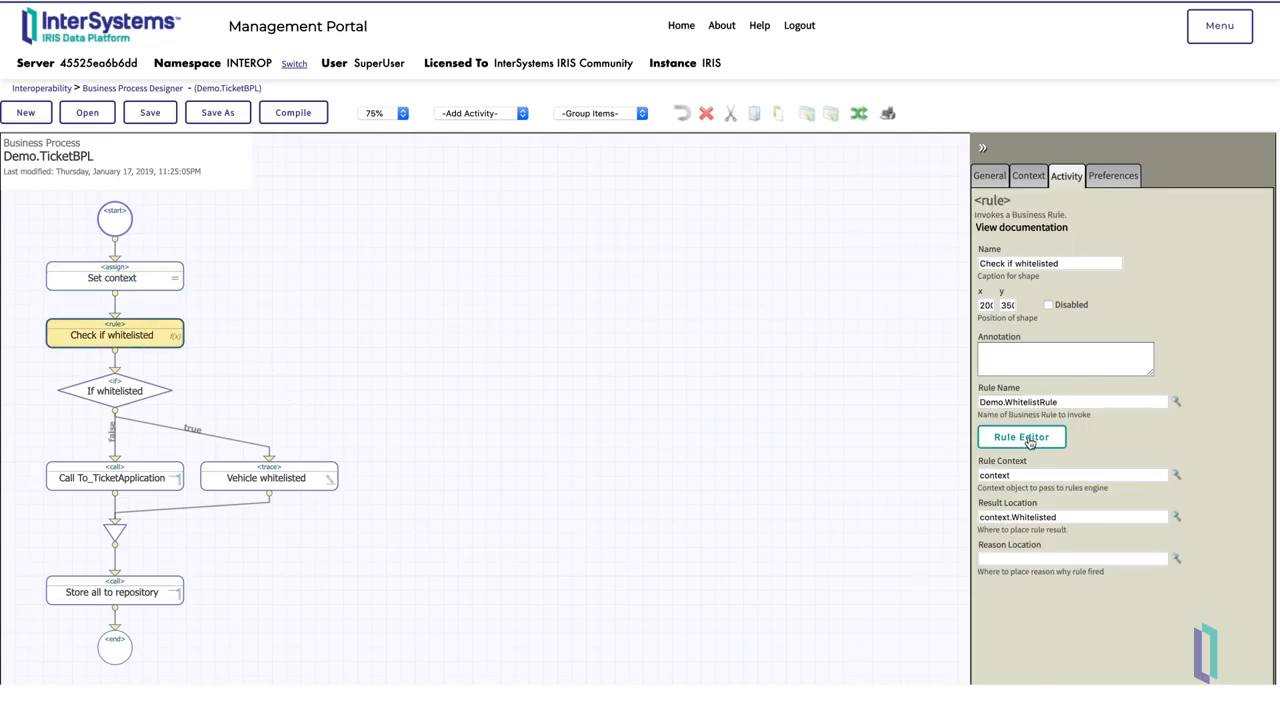
left_click(1020, 436)
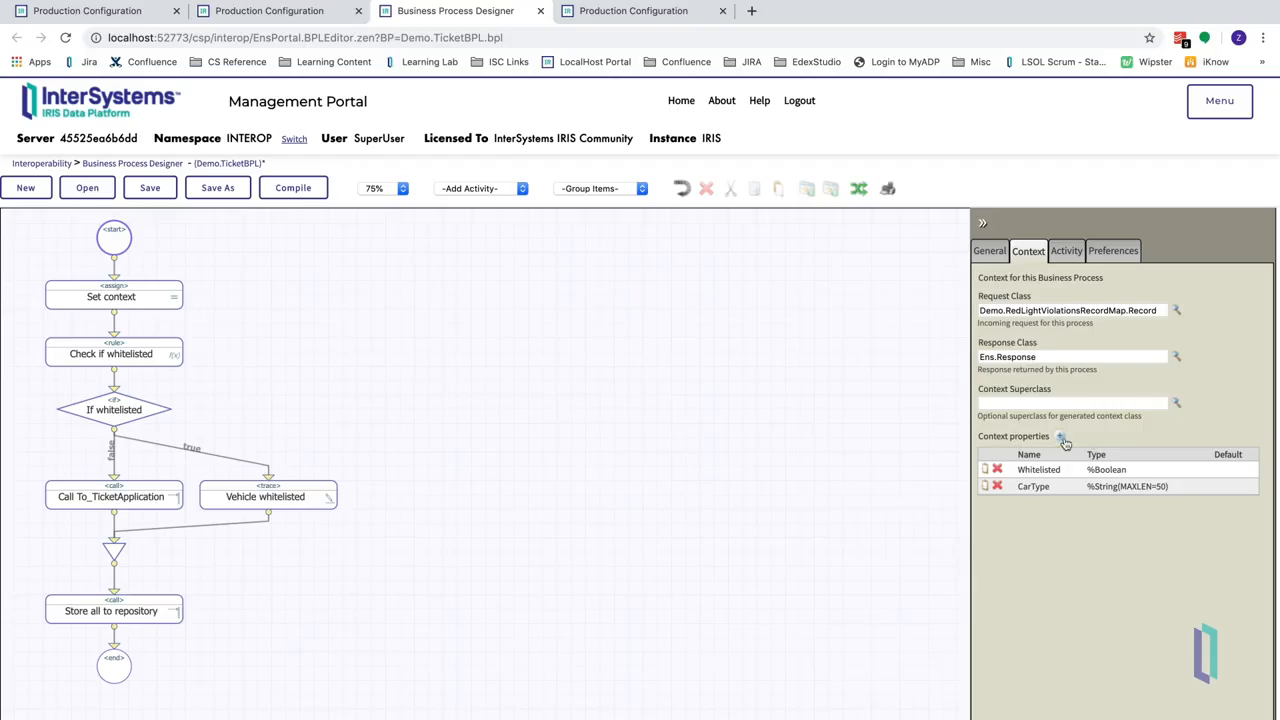
Add context properties ViolationDate/ViolationTime, LicensePlate, WhiteListDate and WhiteListStartTime to Demo.TicketBPL.
left_click(1060, 436)
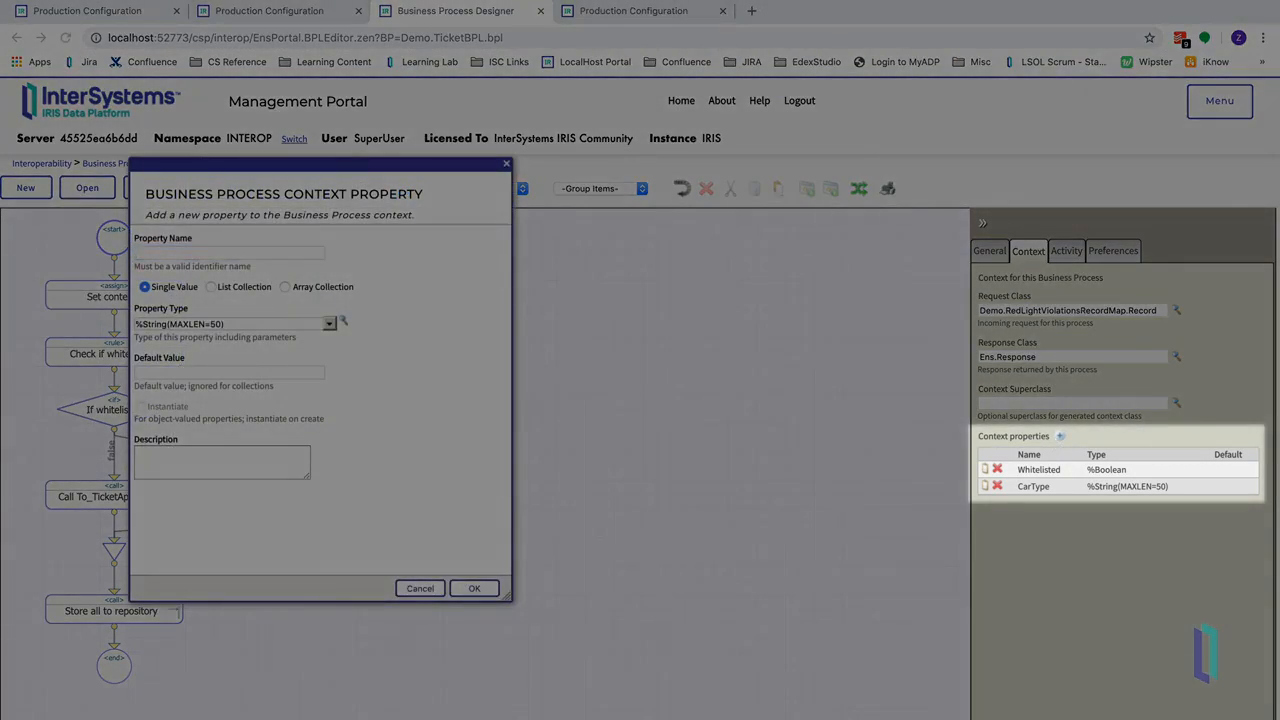
left_click(474, 588)
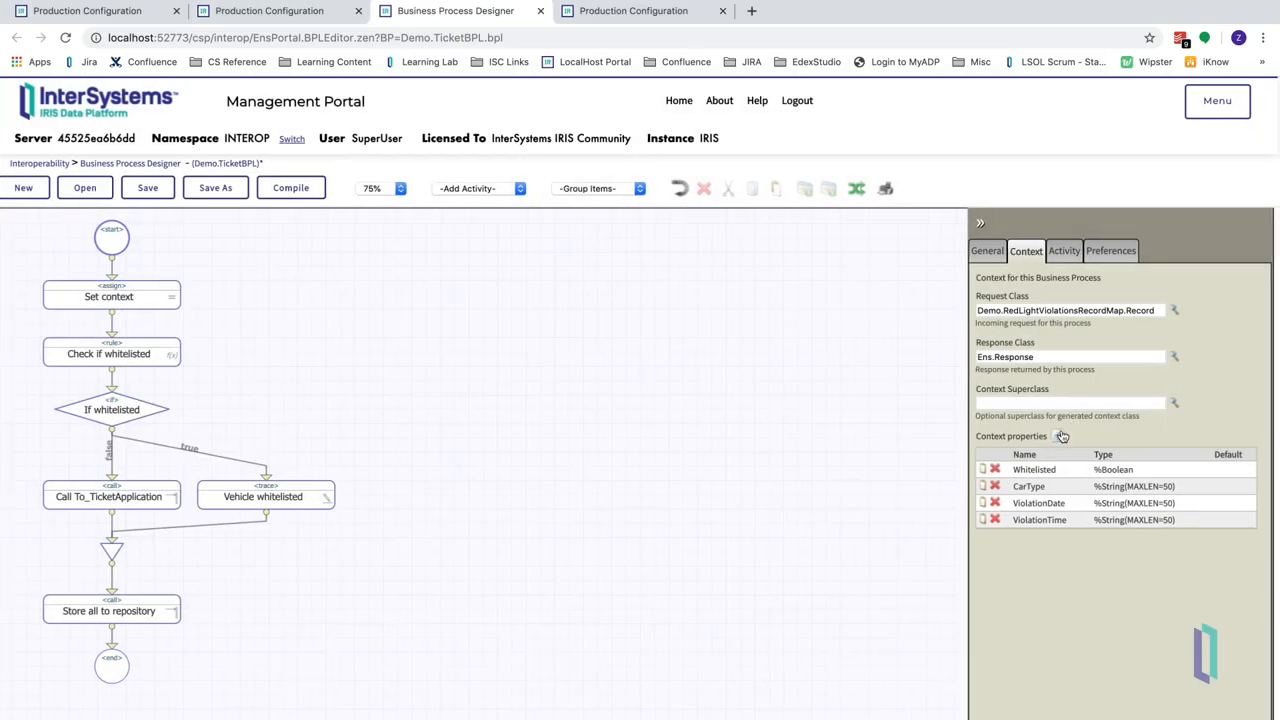
left_click(1060, 436)
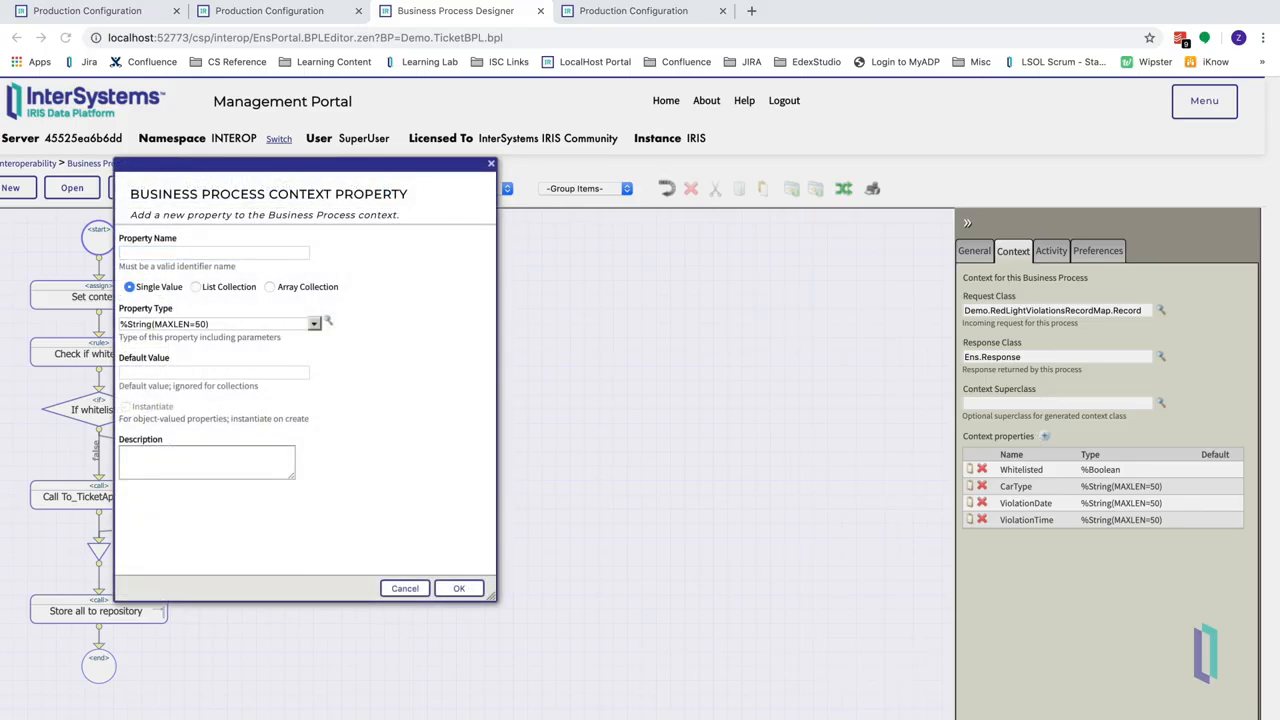
type("LicensePlate")
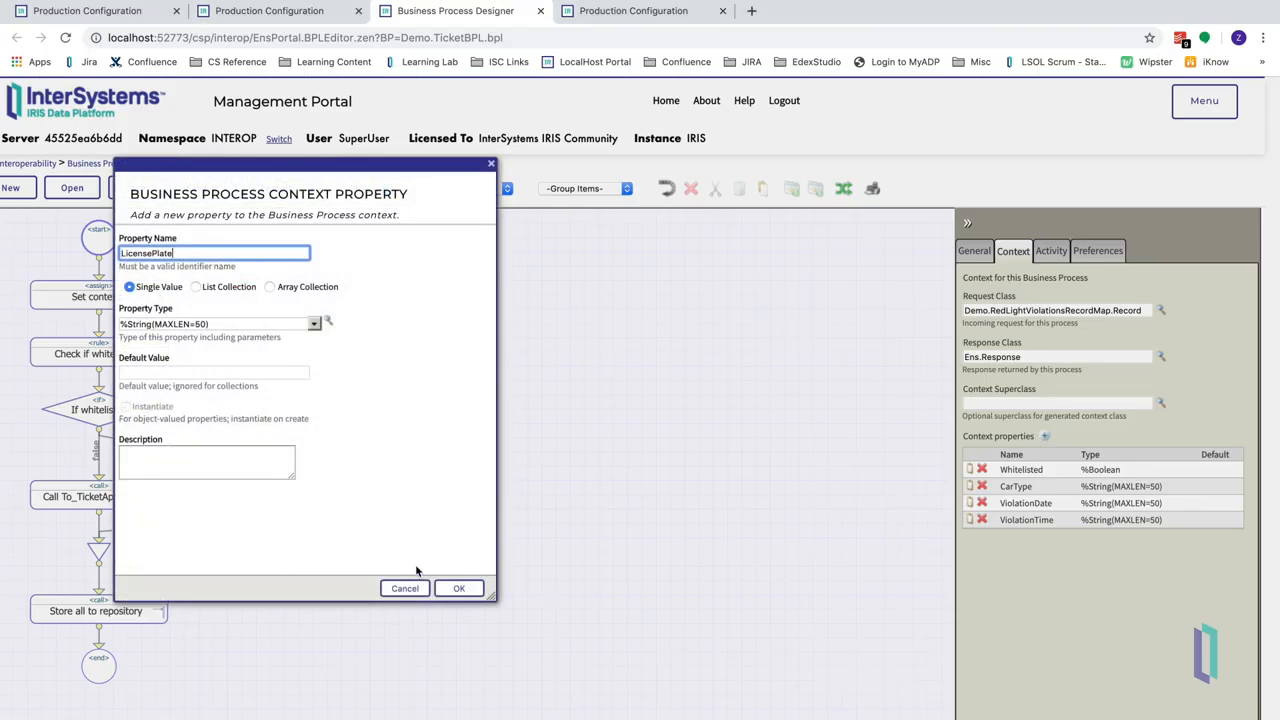
left_click(460, 588)
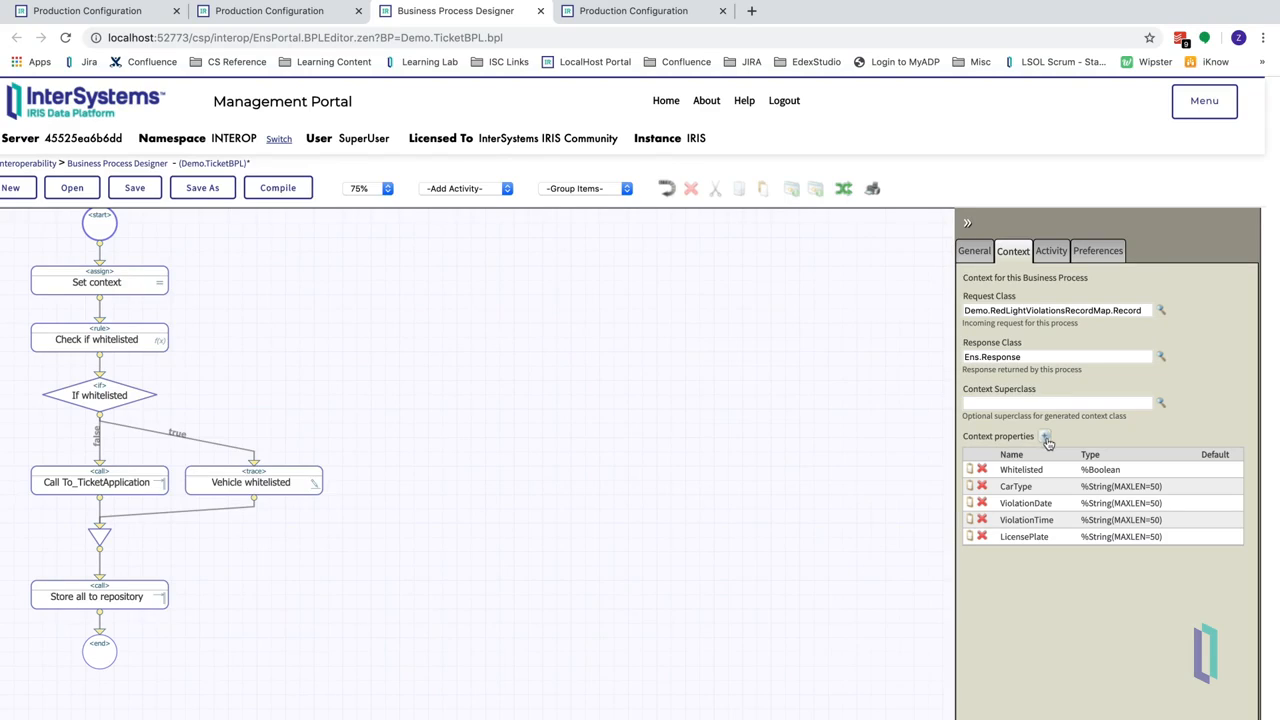
left_click(1046, 436)
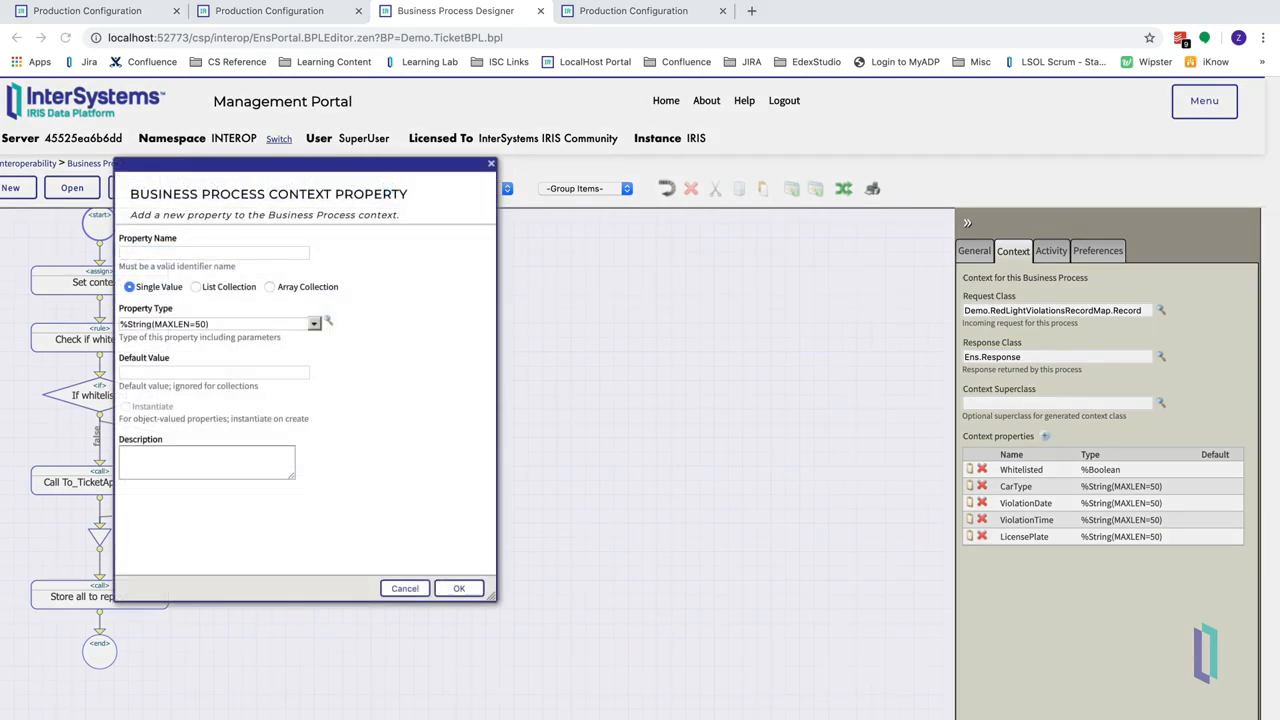
type("WhiteListDate")
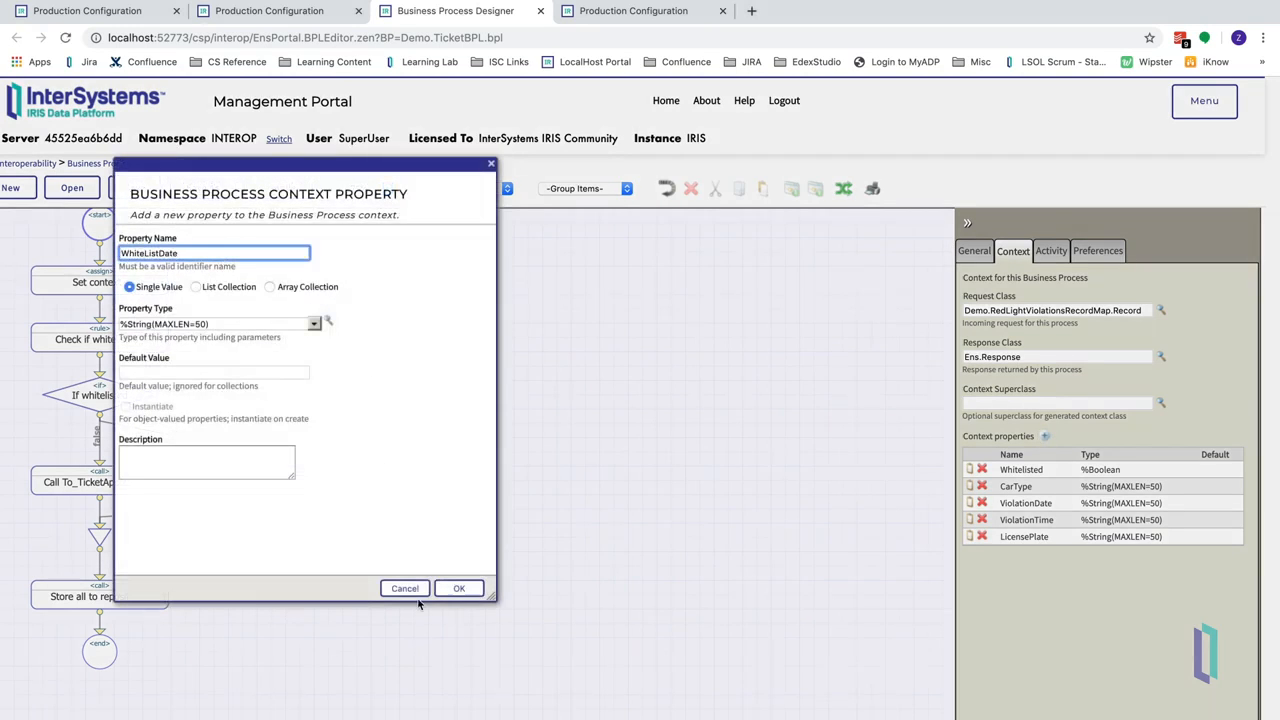
left_click(460, 588)
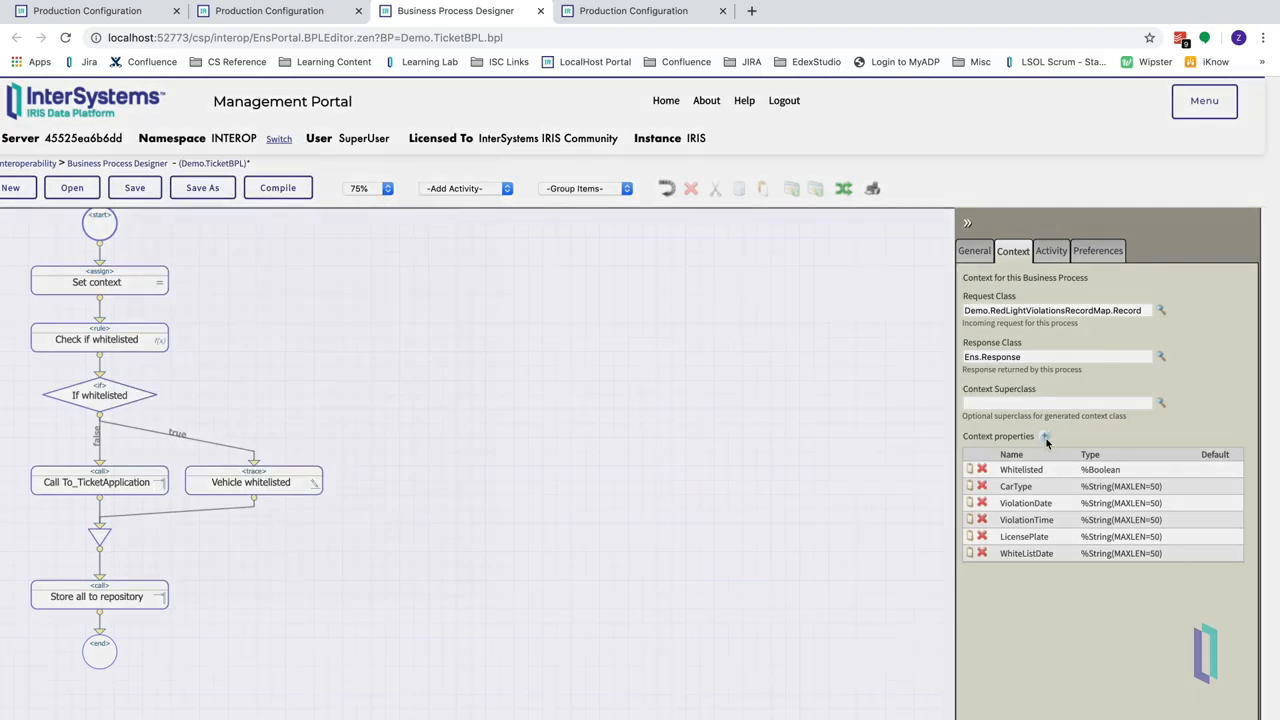
left_click(1046, 436)
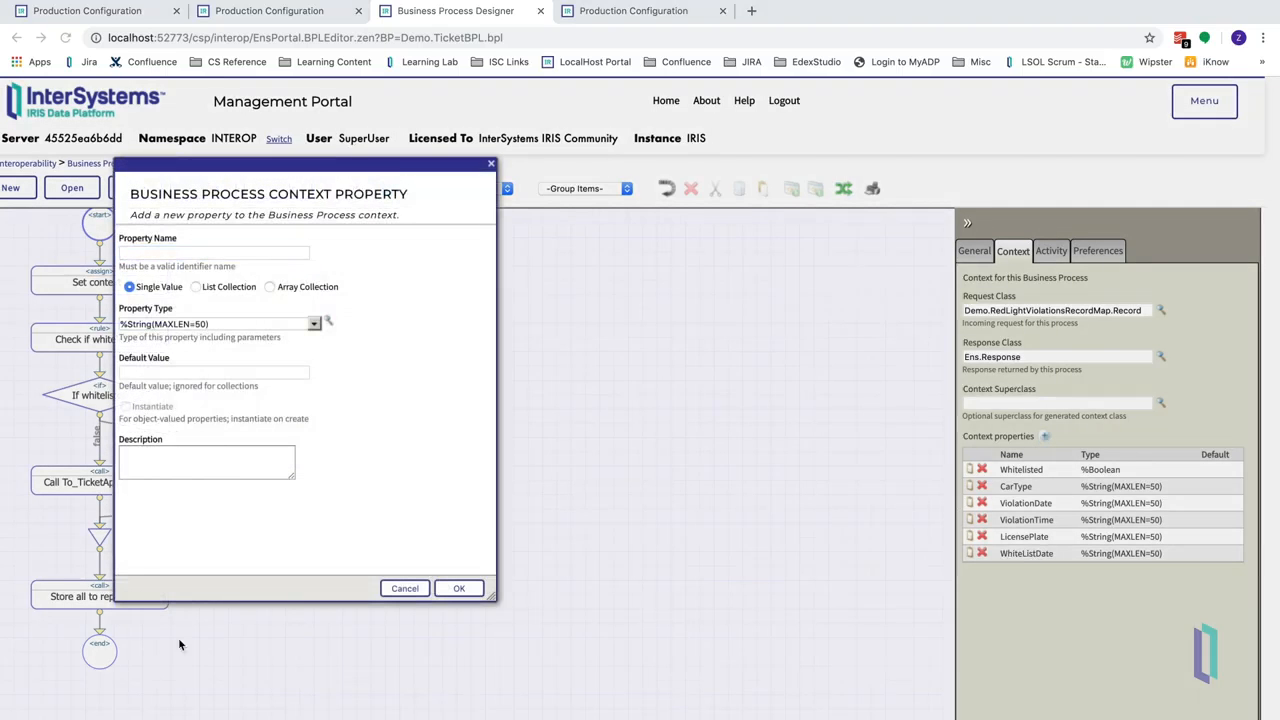
type("WhiteListStartTime")
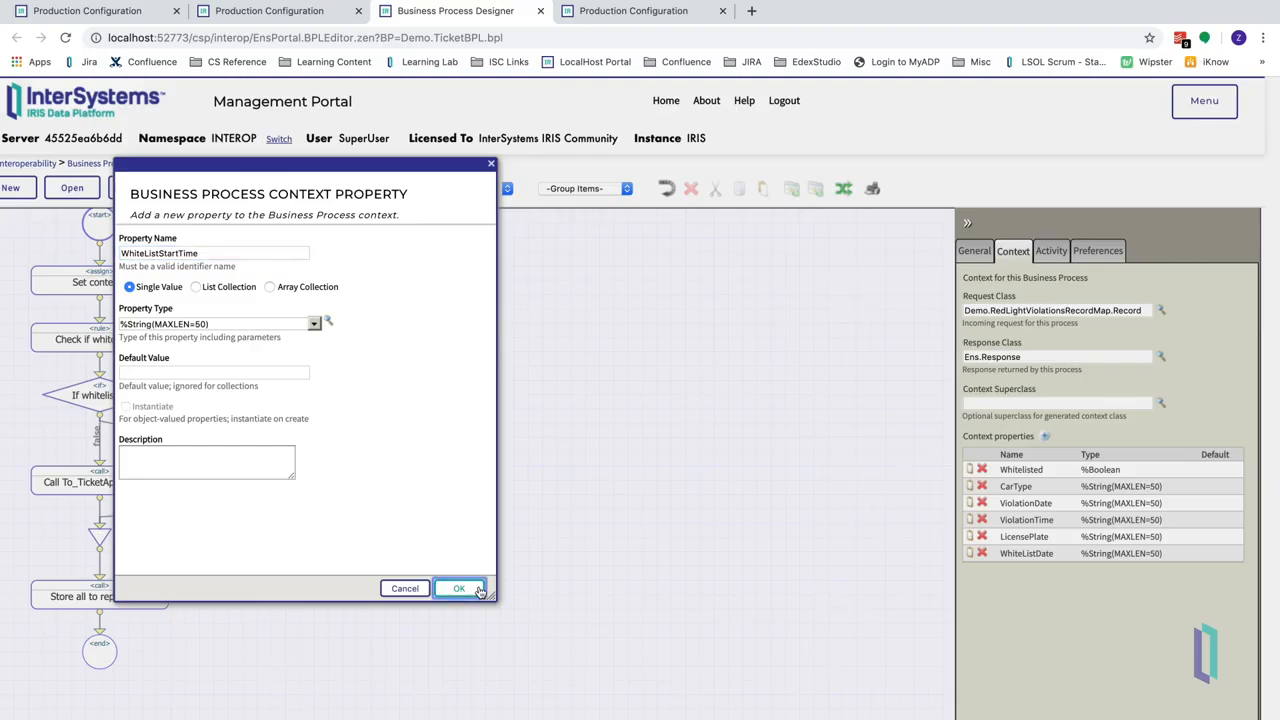
left_click(460, 588)
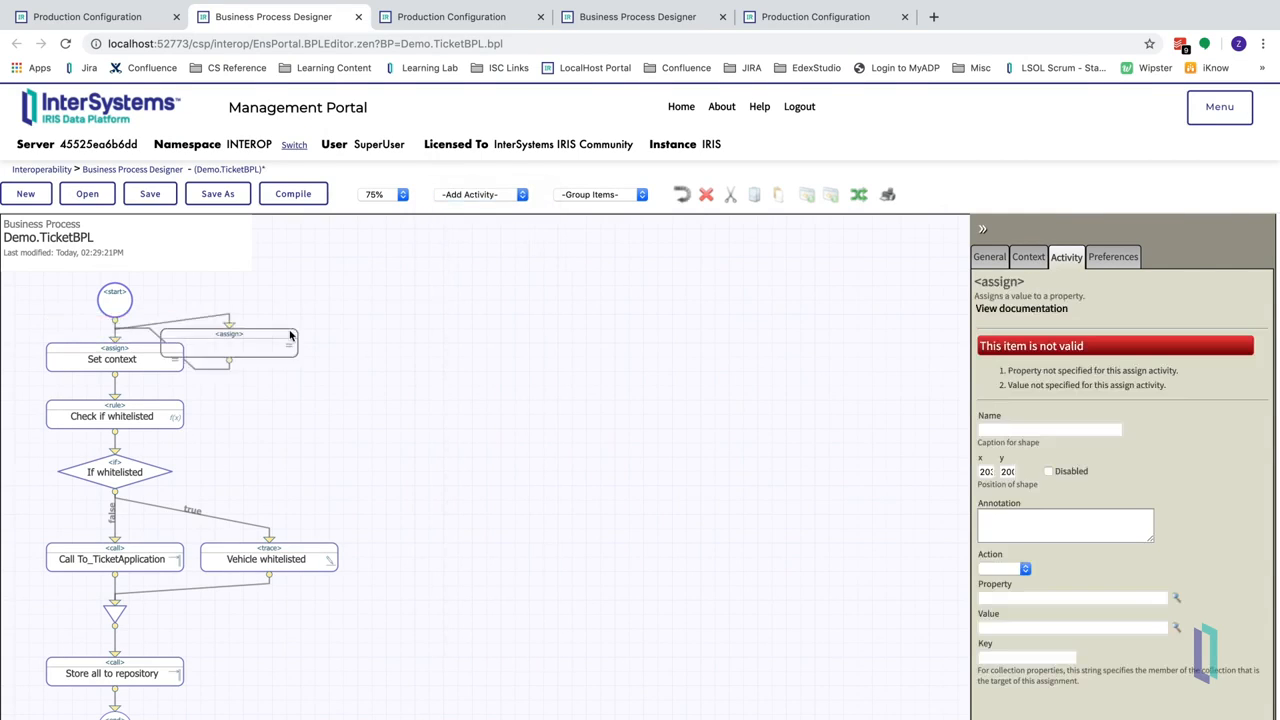
Save the process with Set Time, Set Date and Get WhiteListed Civilians steps and dismiss the confirmation.
left_click(1176, 596)
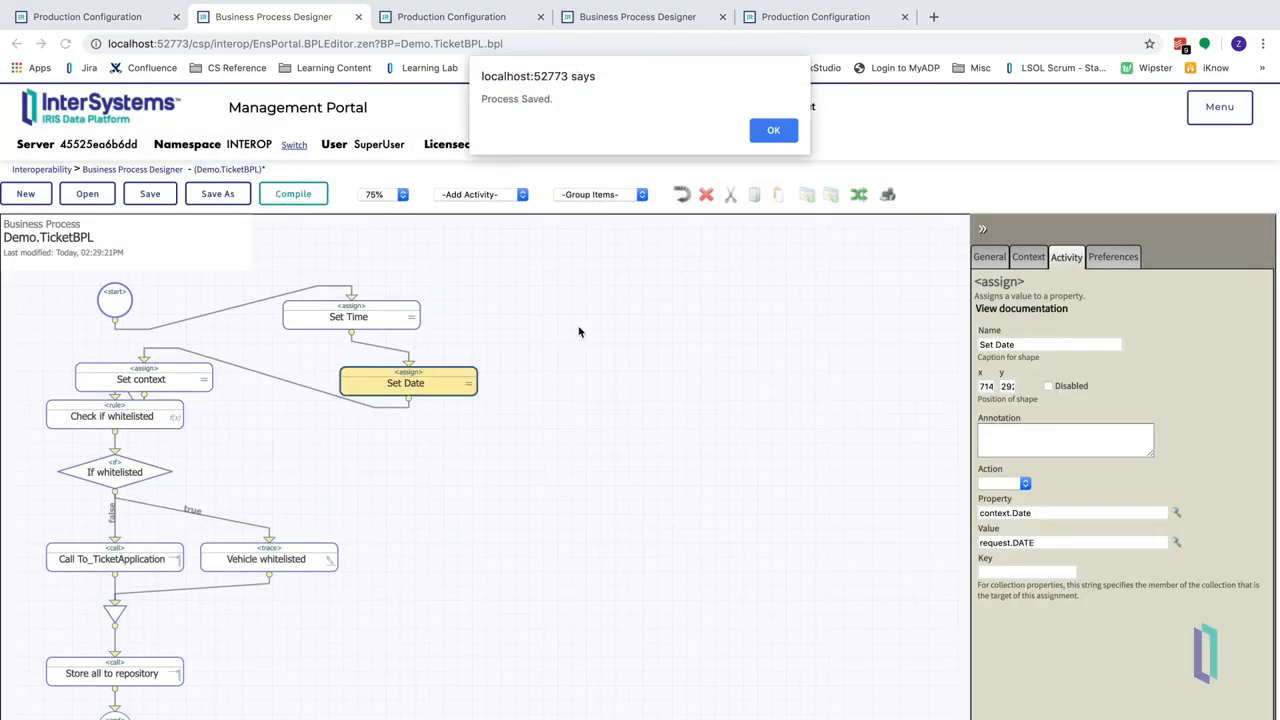
left_click(772, 130)
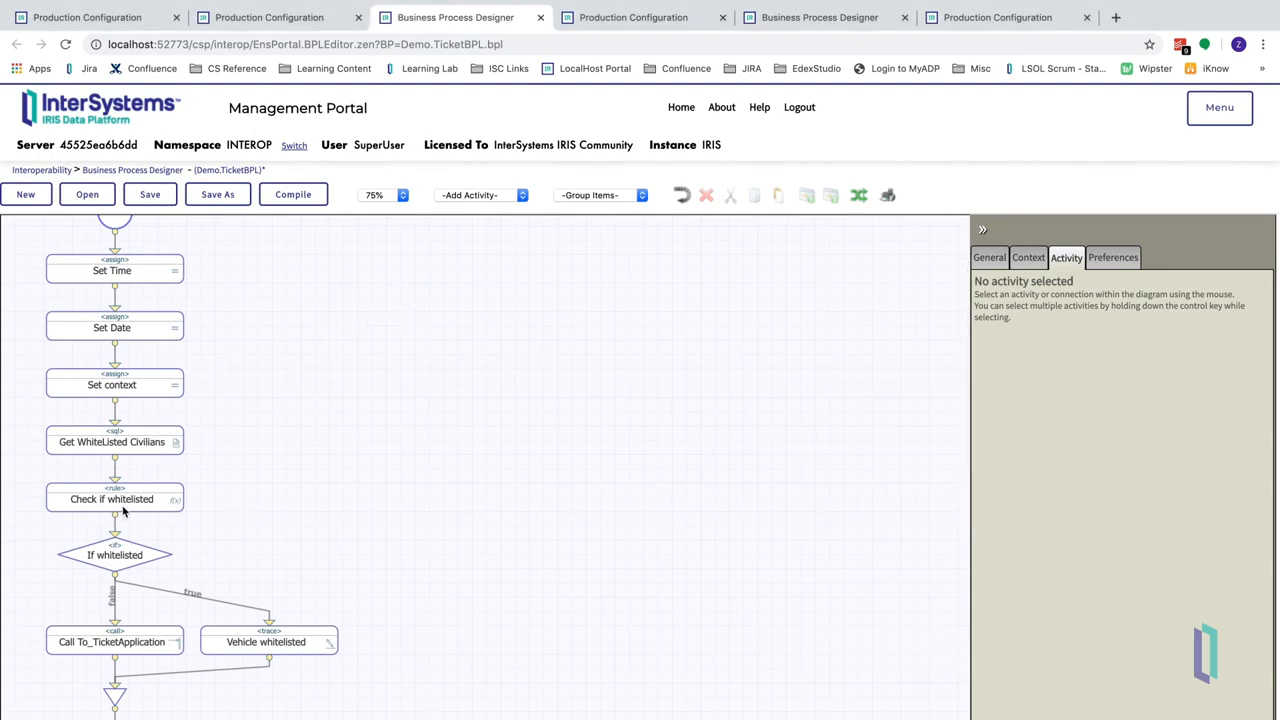
Edit the Get WhiteListed Civilians SQL to fill context date and time from Demo.civWhiteList.
left_click(112, 442)
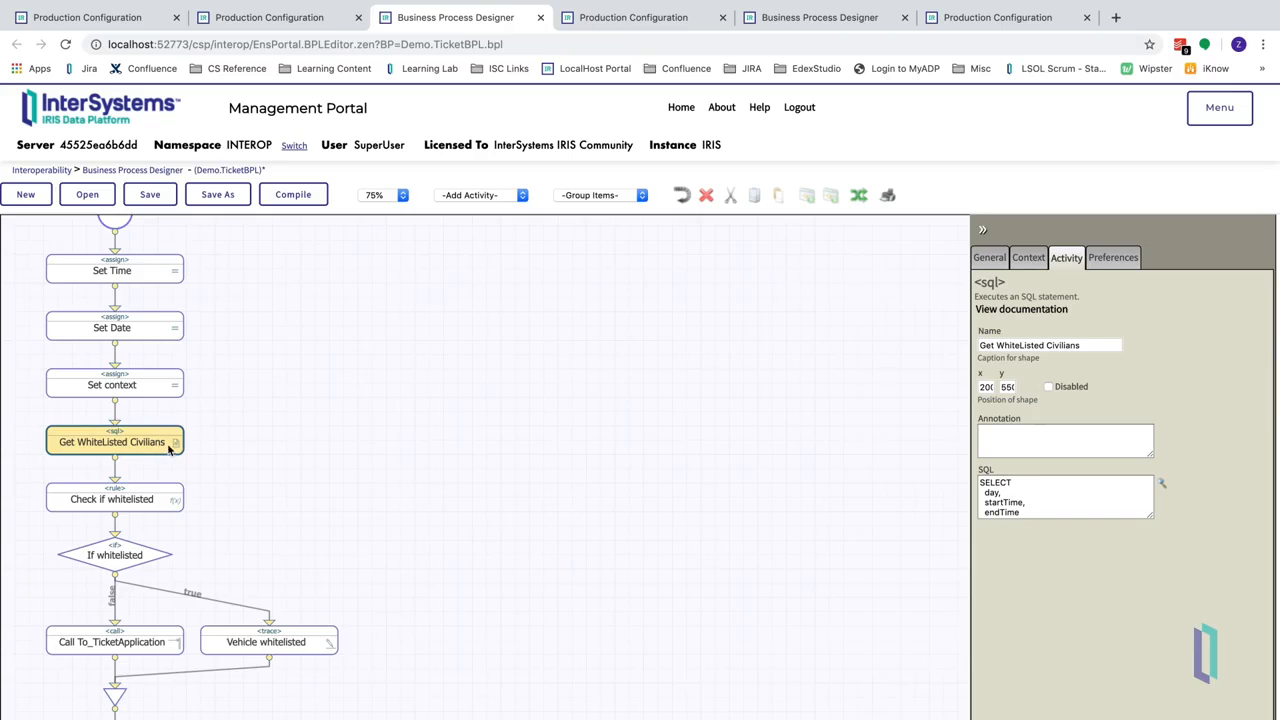
mouse_move(1170, 490)
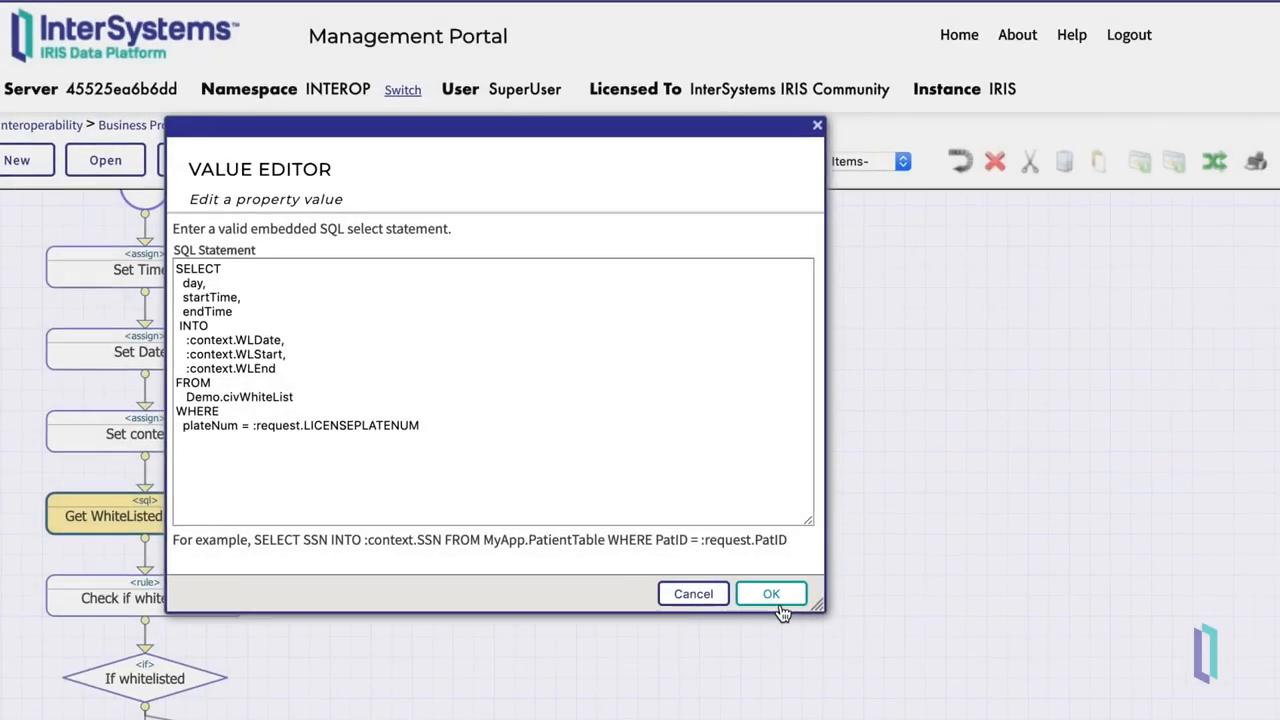
left_click(772, 592)
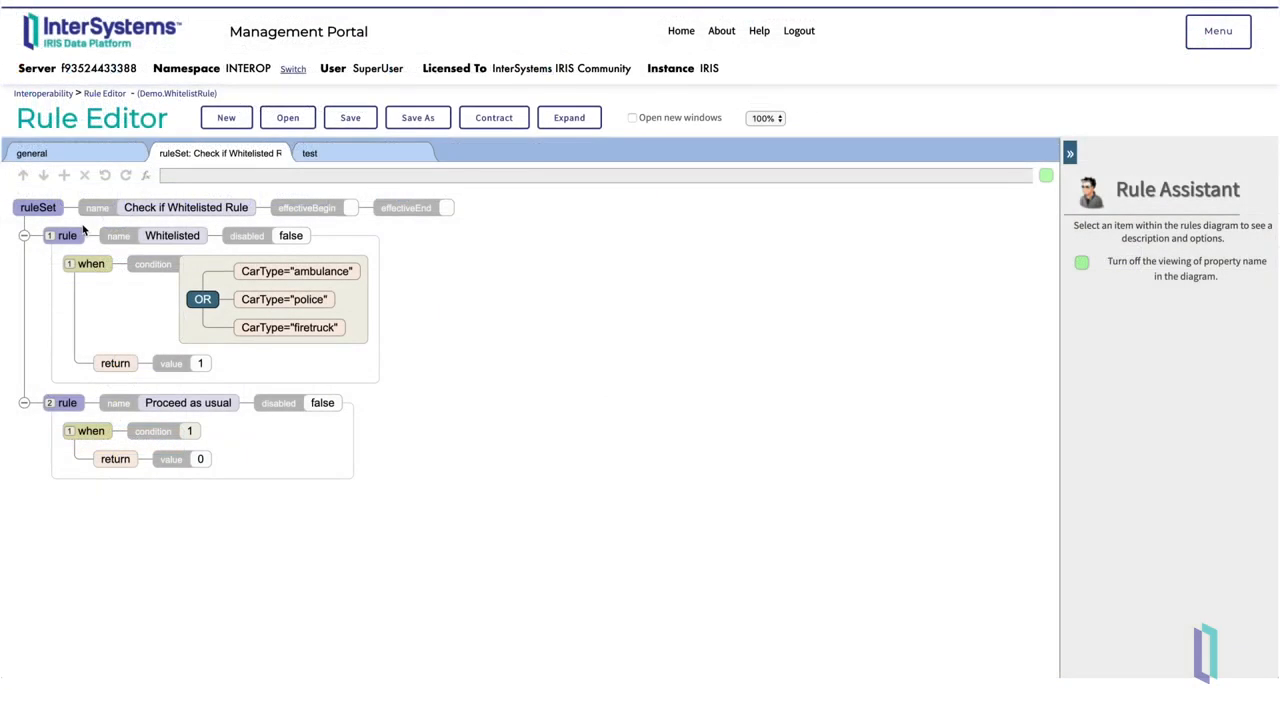
Name the rule Check Civilian Whitelist and give its first when clause the condition WLDate="".
left_click(66, 236)
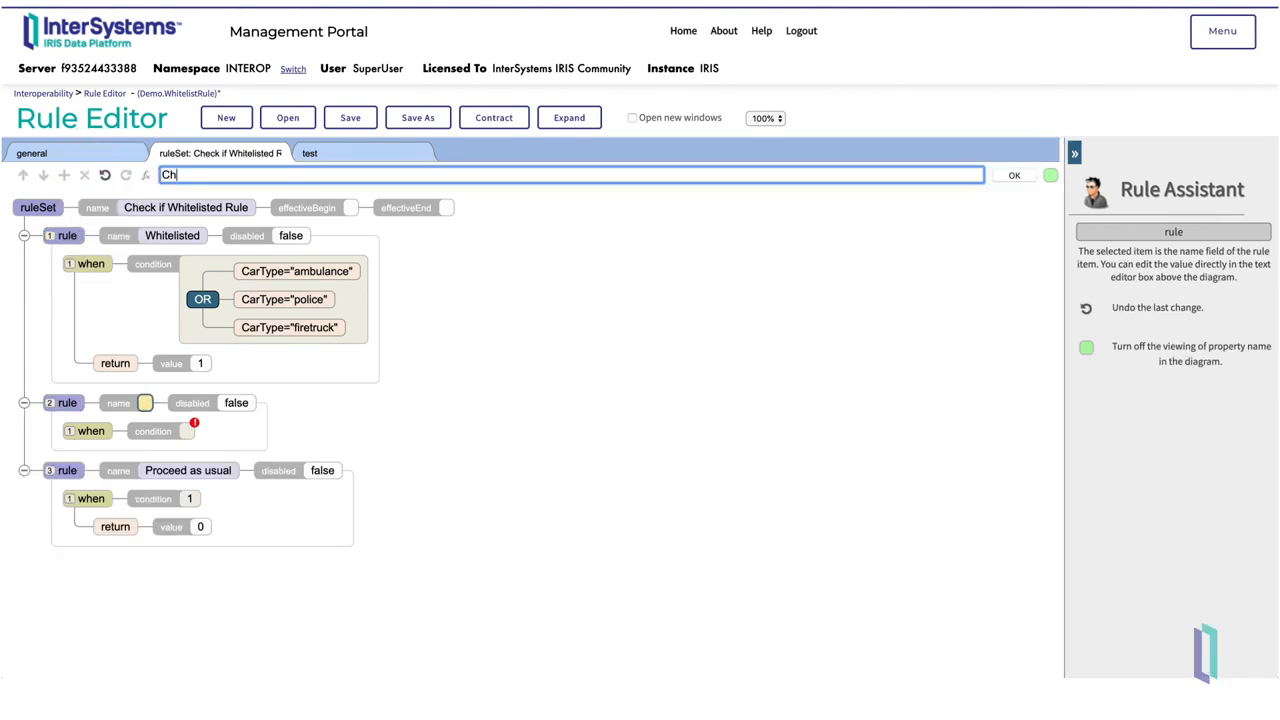
type("Check Civilian Whitelist")
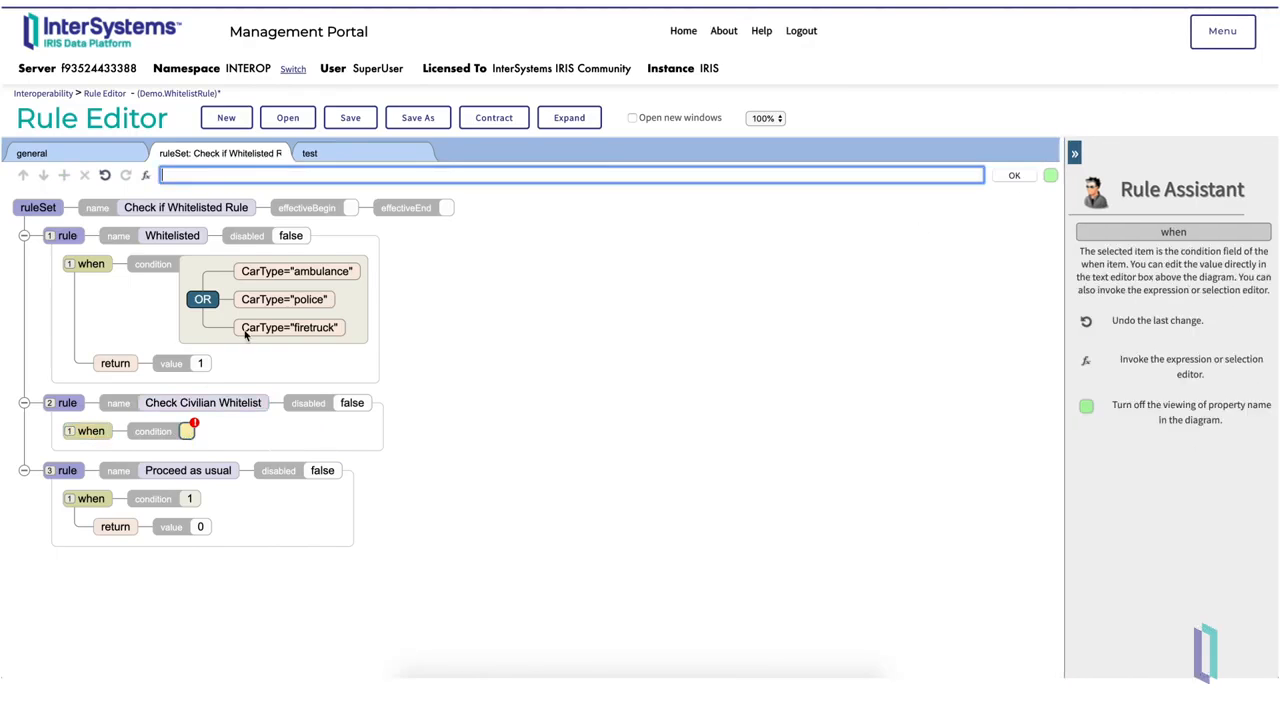
type("W")
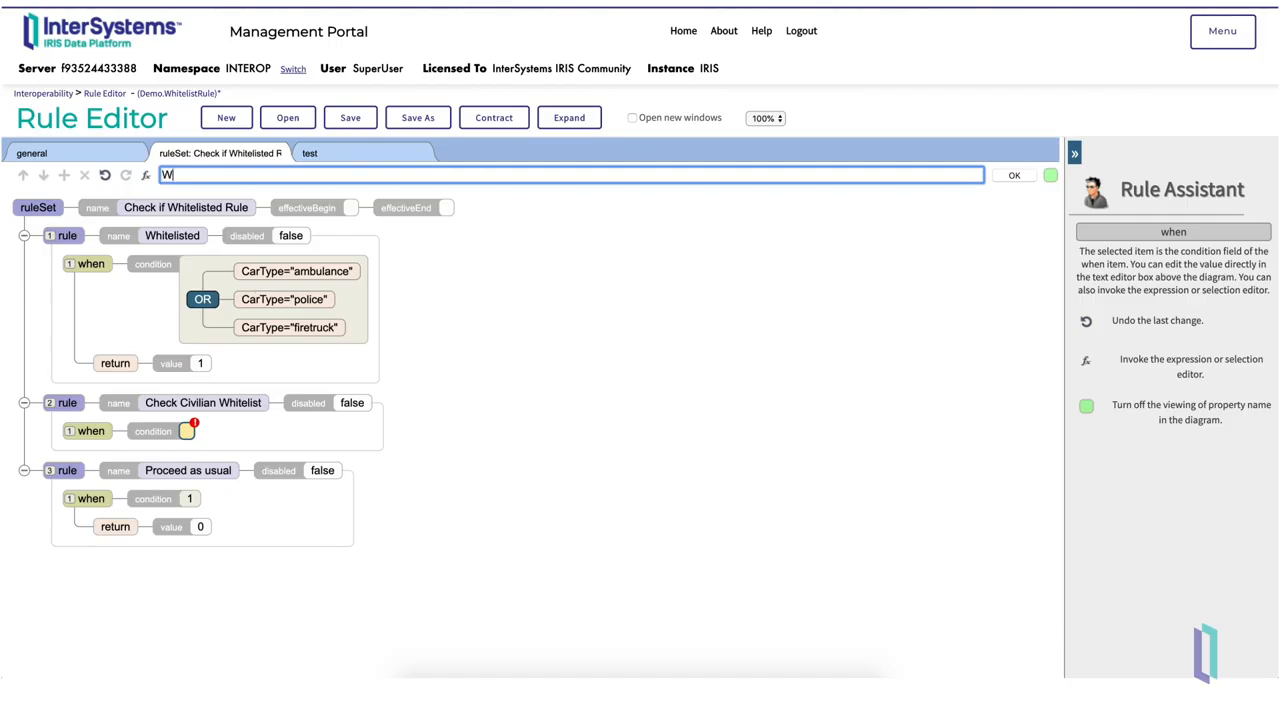
type("LDate=\"")
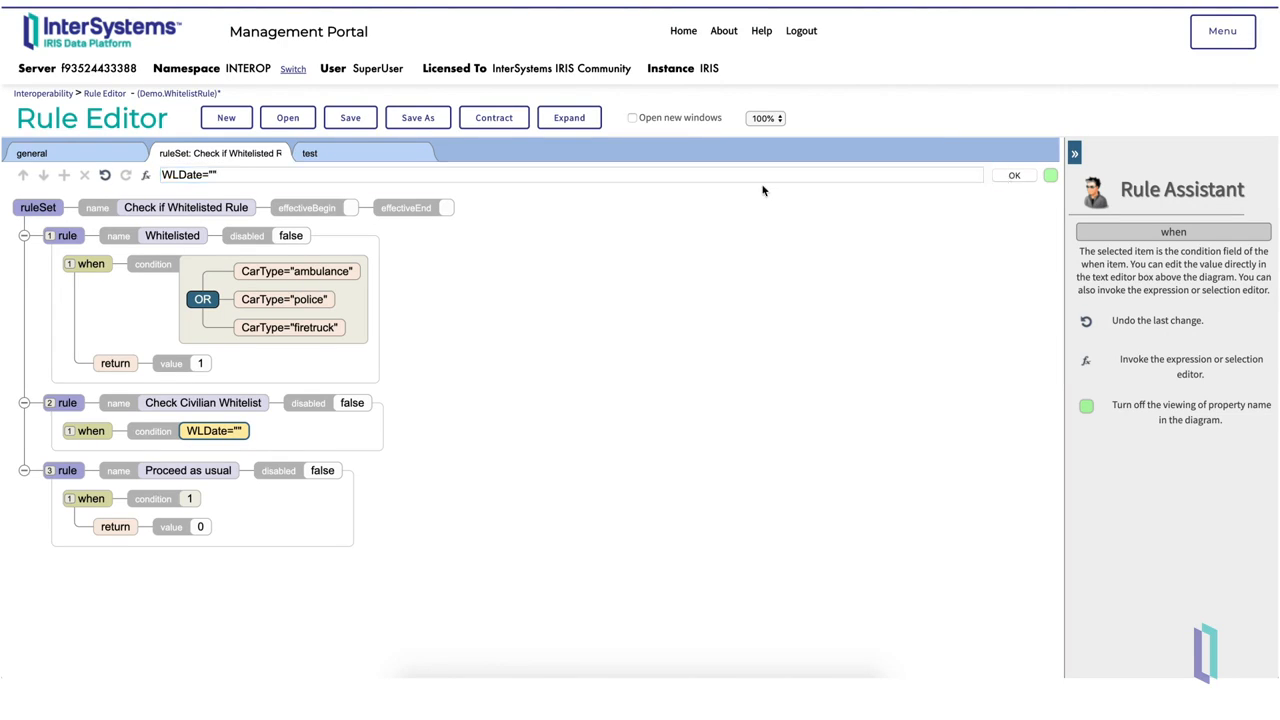
mouse_move(724, 650)
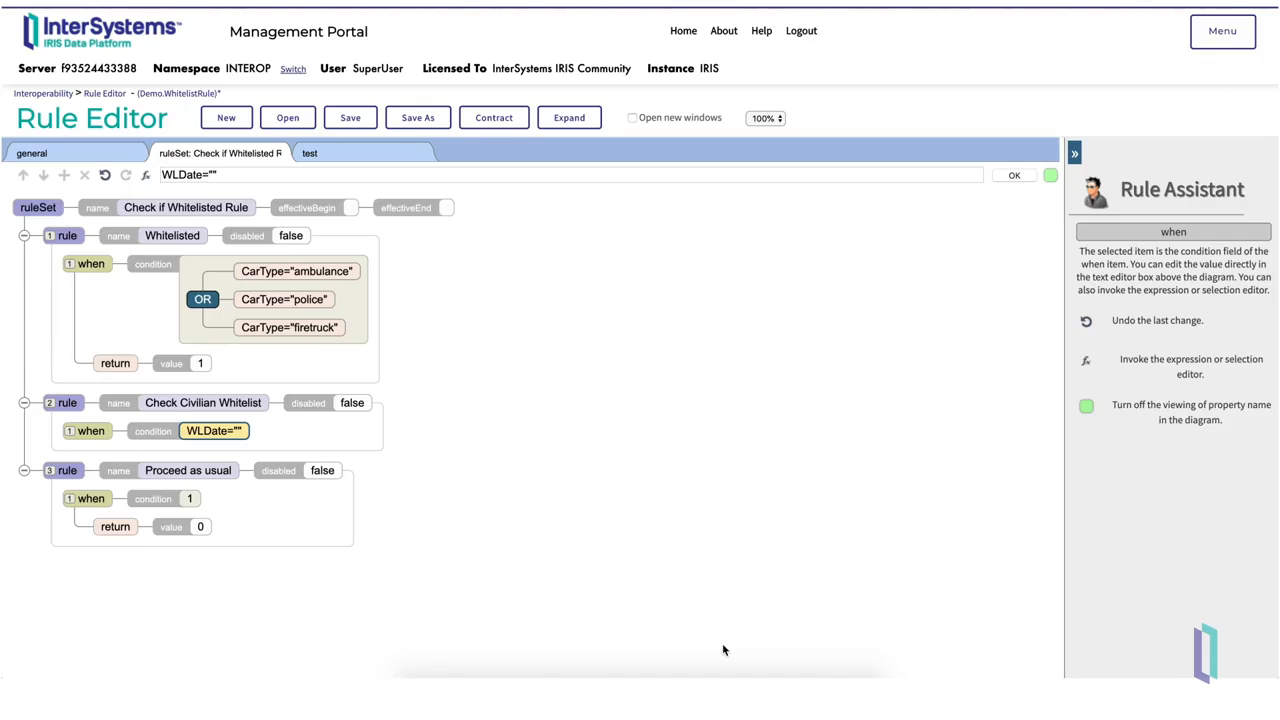
mouse_move(108, 432)
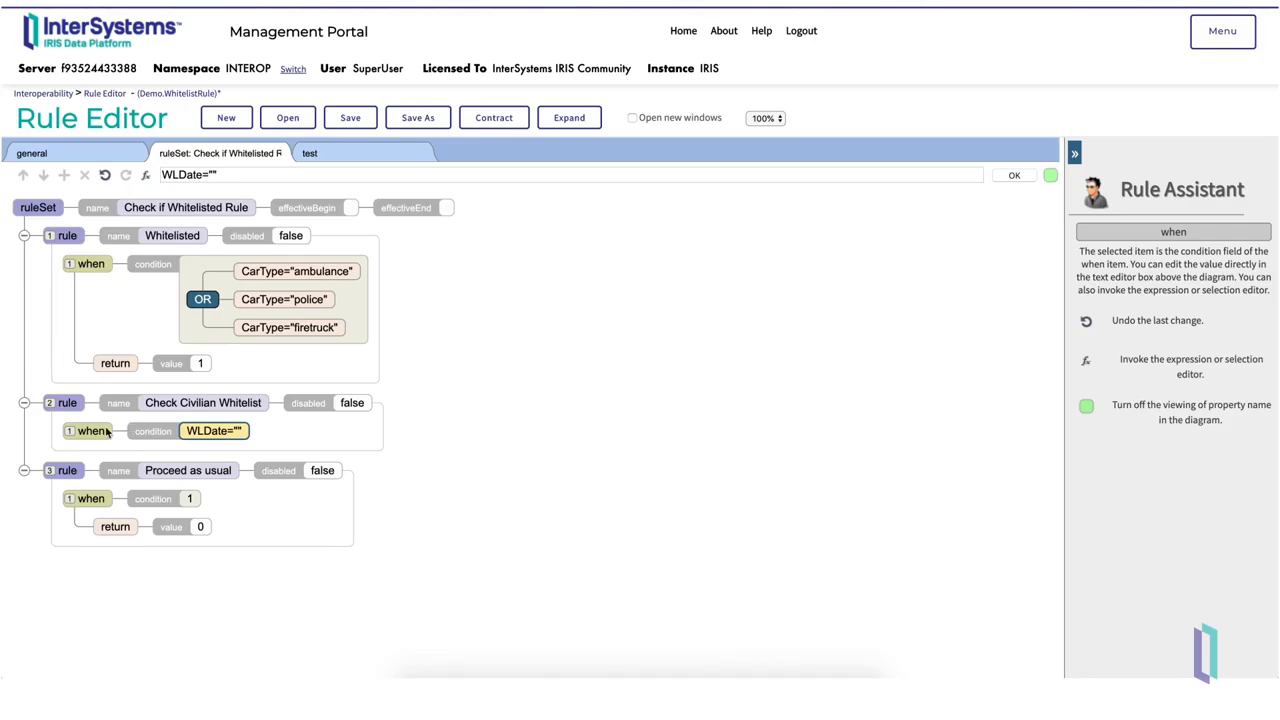
Add a return 0 action to the first when clause and add a second when clause.
left_click(92, 430)
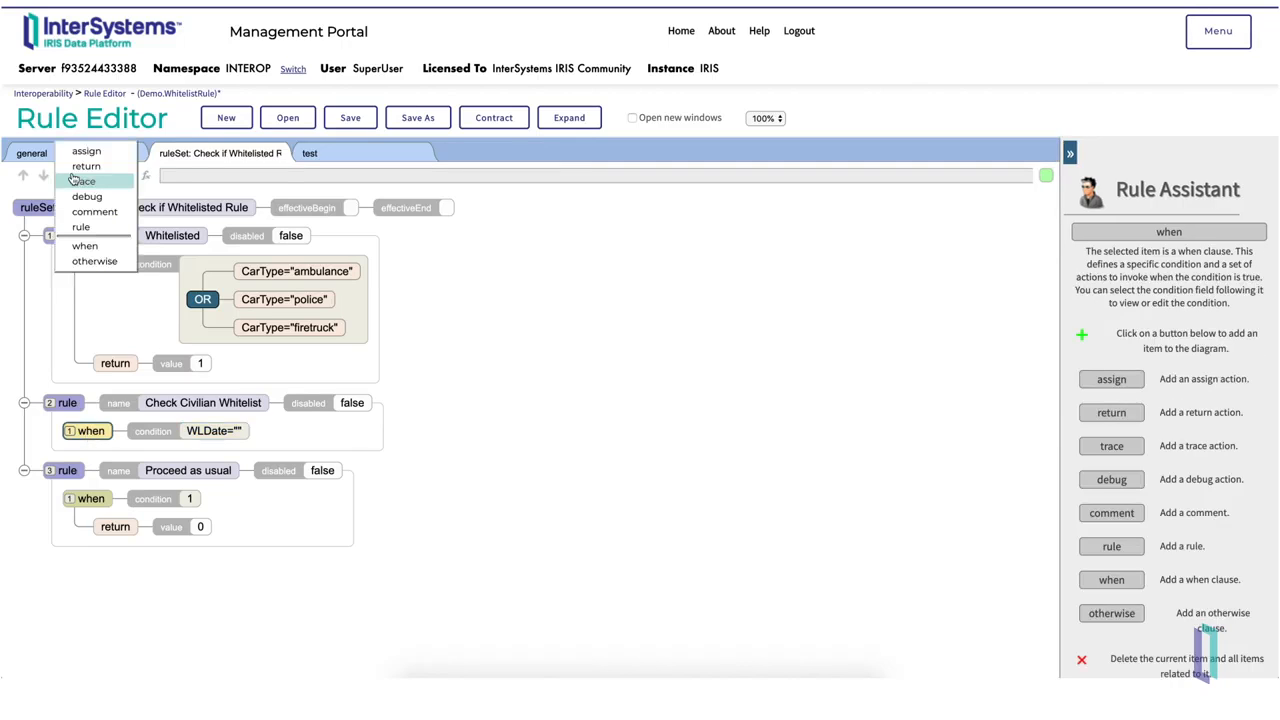
left_click(86, 164)
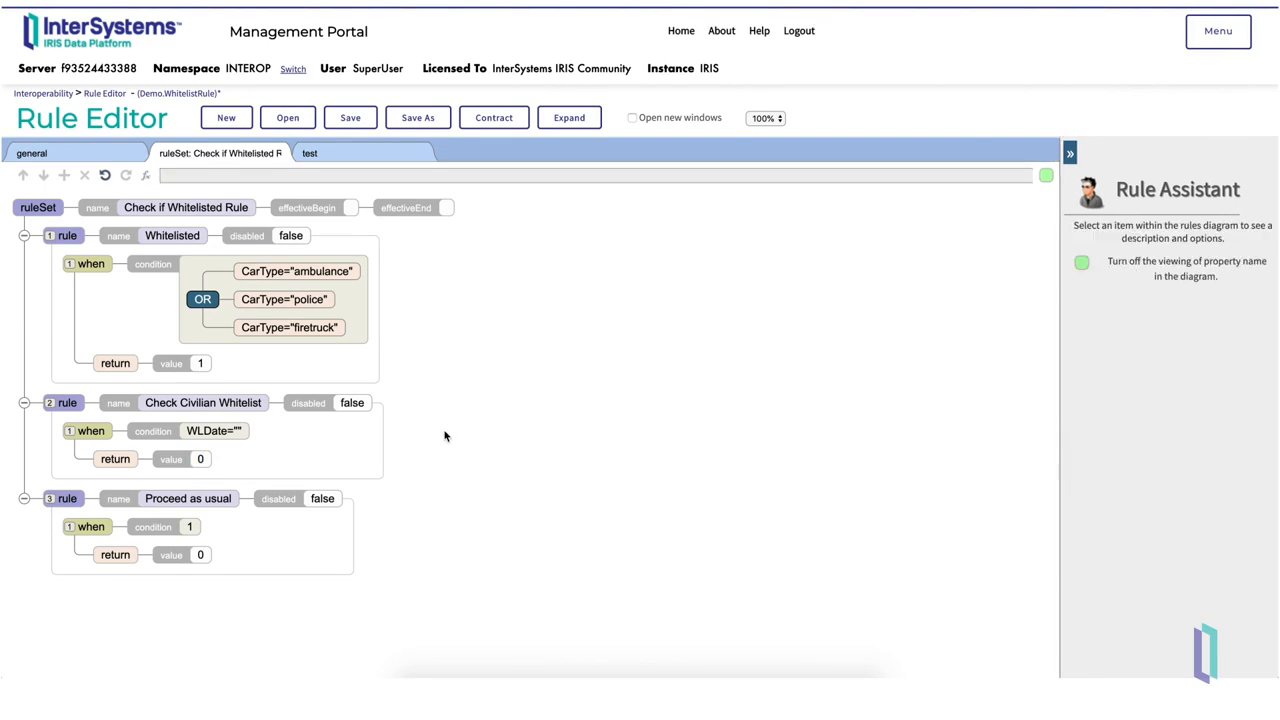
mouse_move(452, 432)
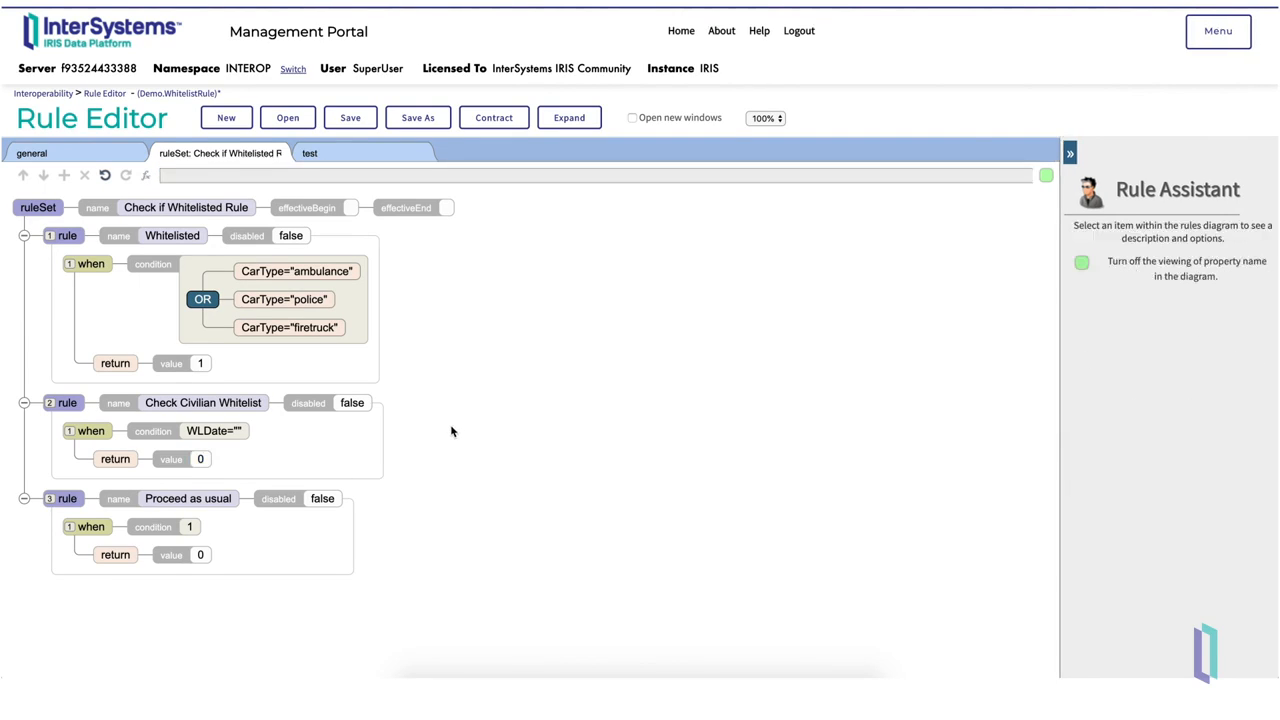
left_click(92, 432)
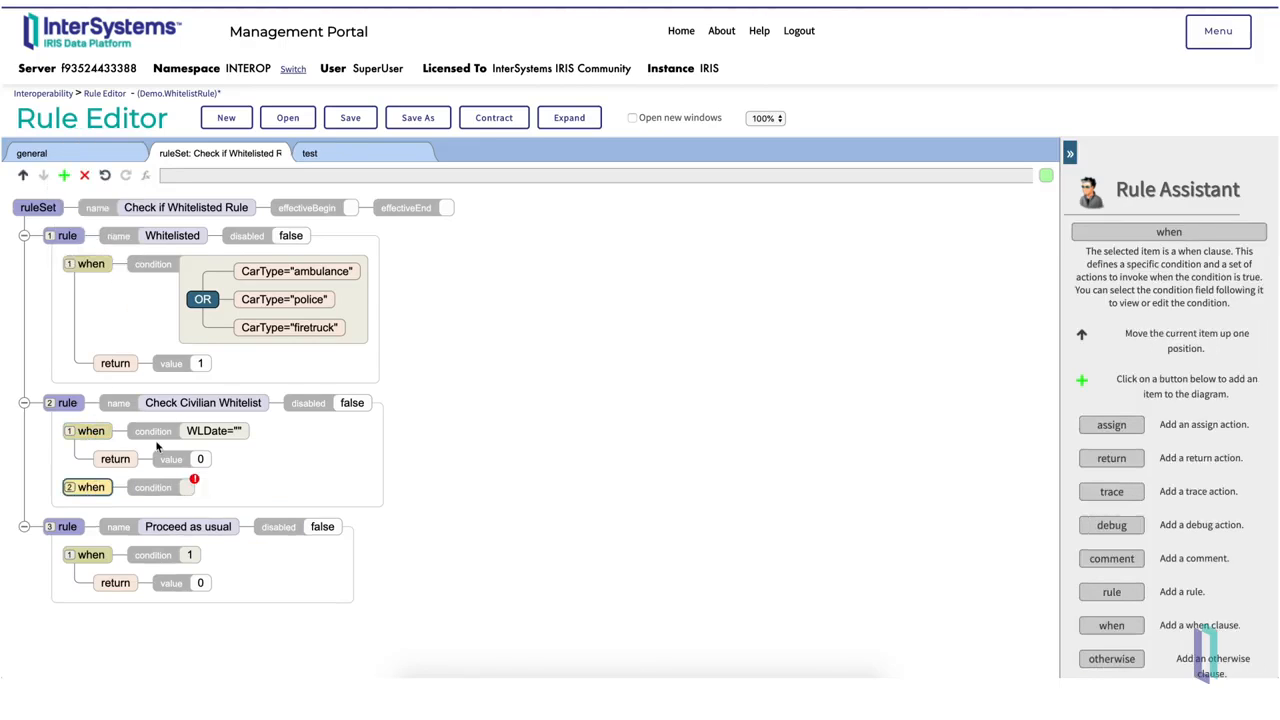
Begin editing the second when clause's blank condition in the Expression Editor.
left_click(180, 488)
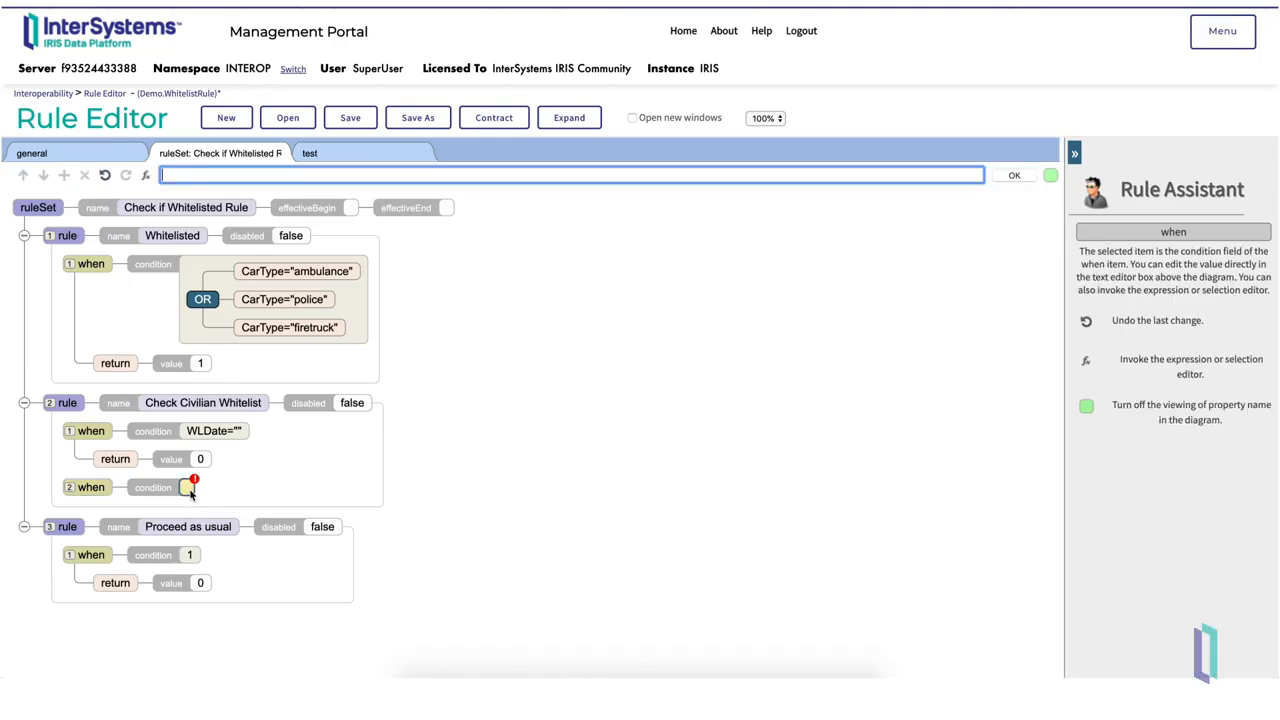
mouse_move(184, 488)
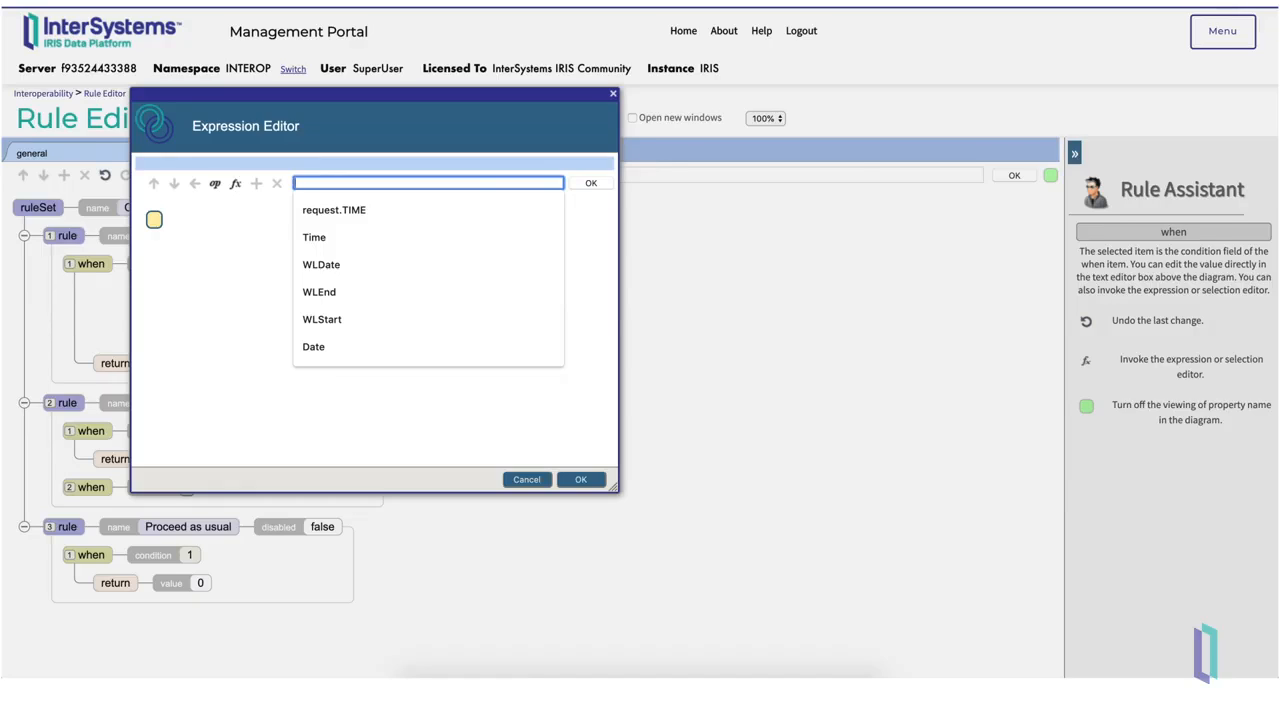
Make the condition an = comparison whose first operand is ConvertDateTime(Date).
left_click(214, 184)
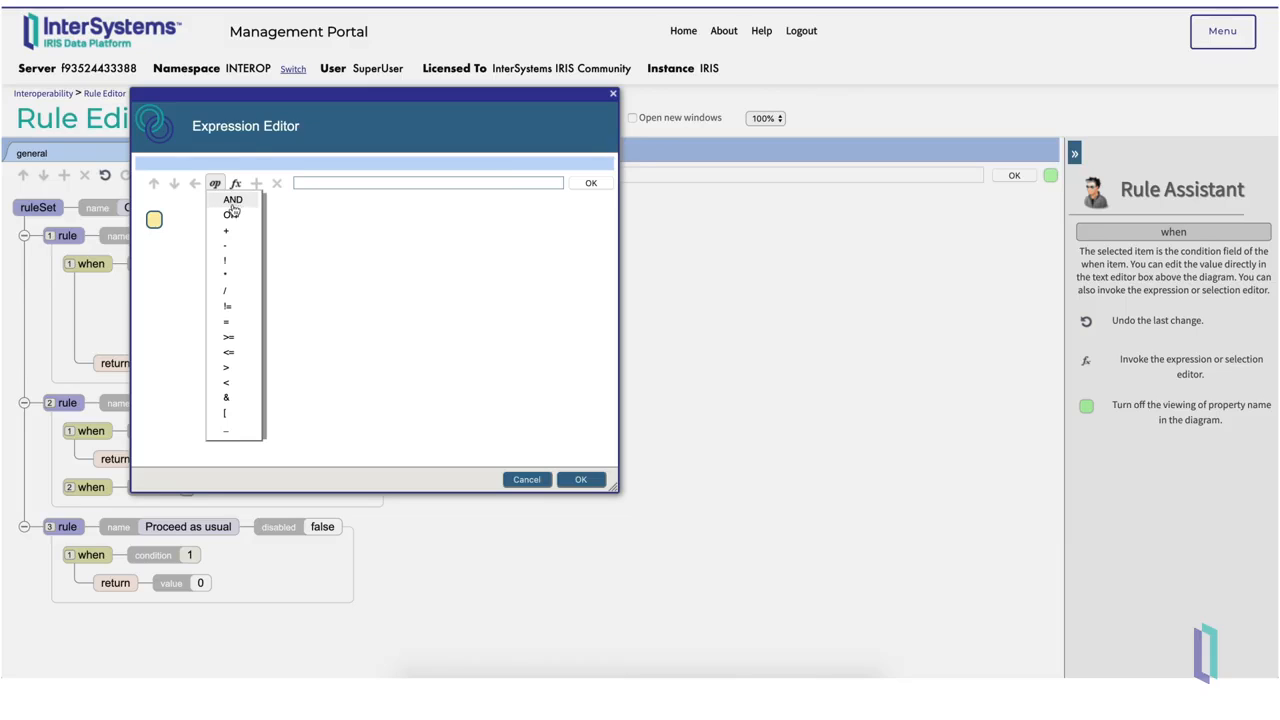
left_click(228, 306)
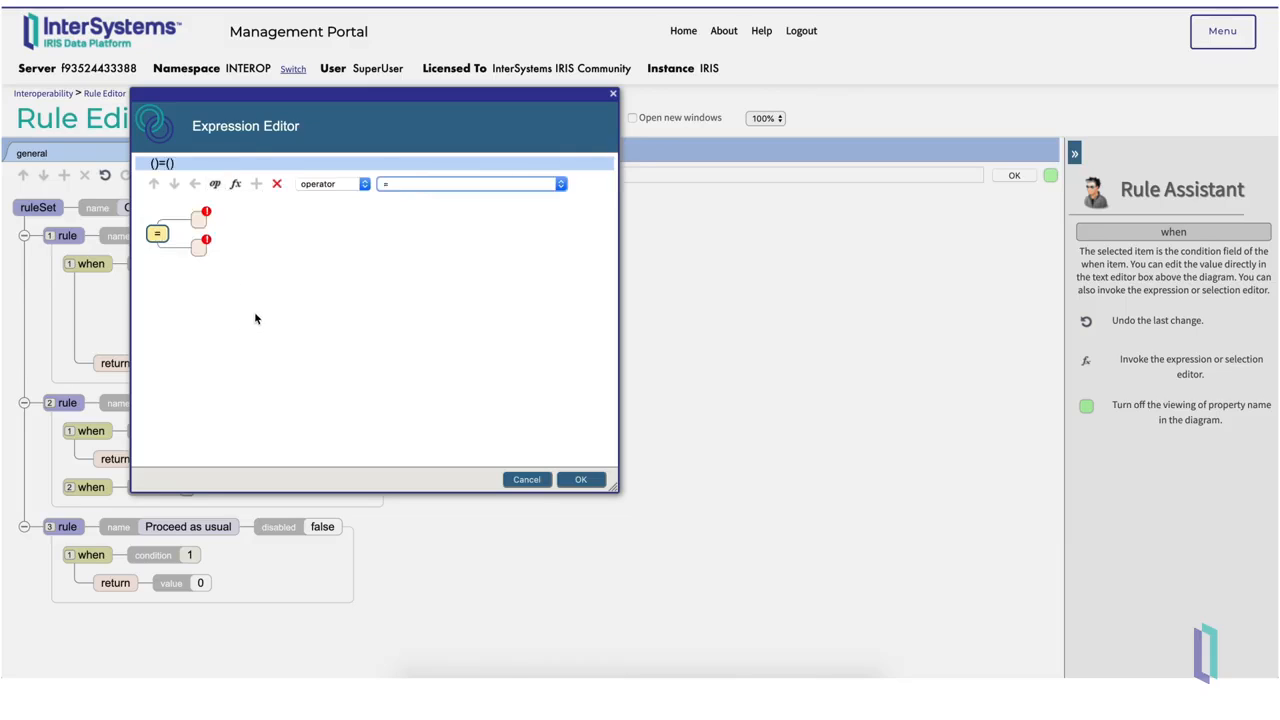
left_click(198, 220)
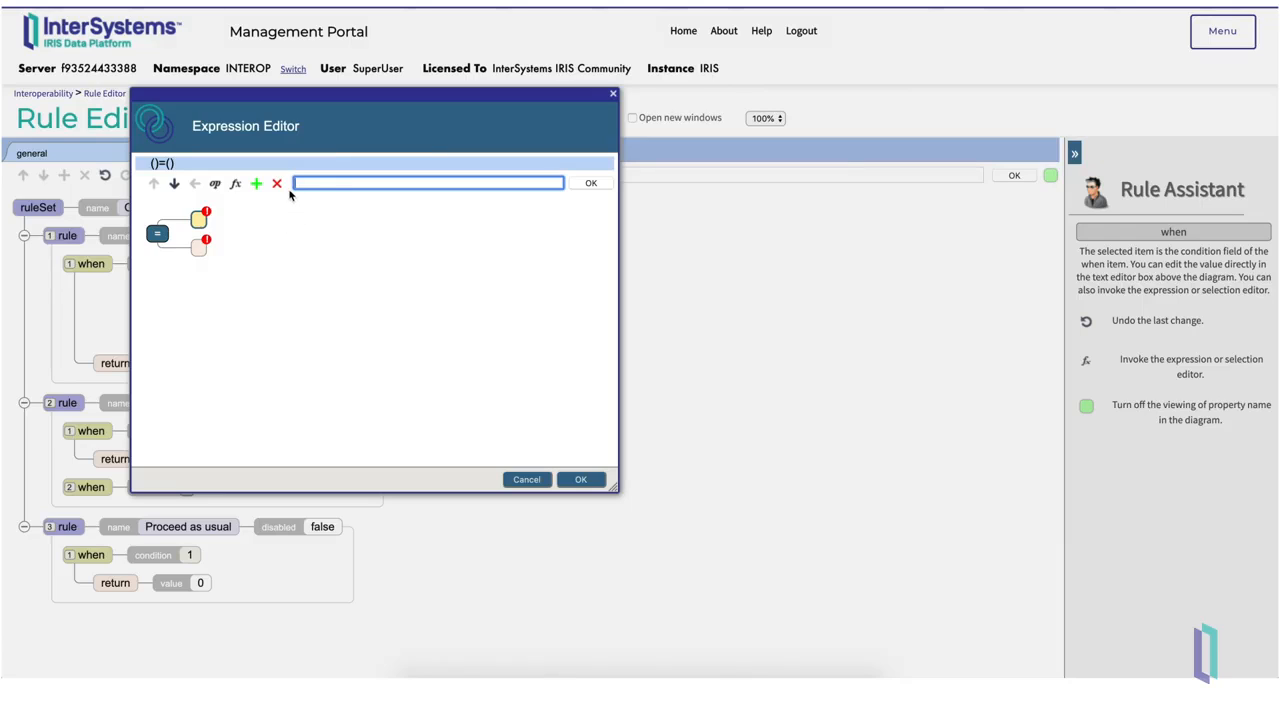
mouse_move(250, 168)
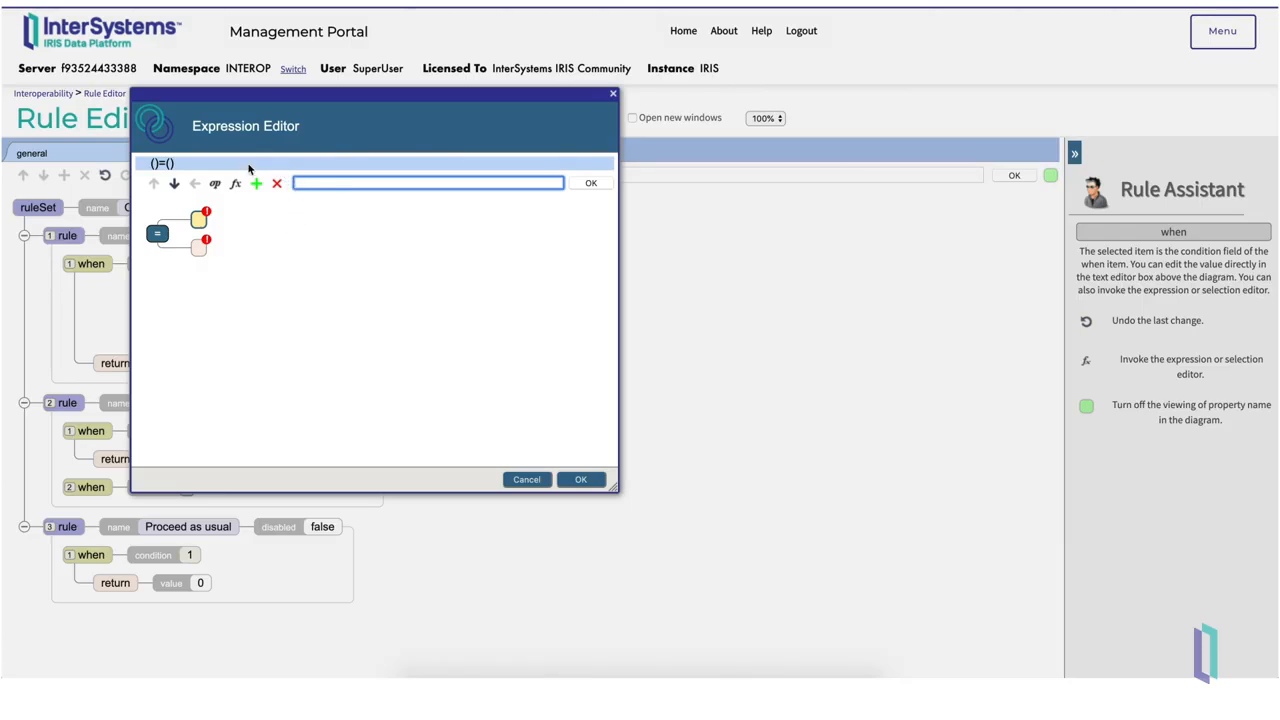
left_click(236, 184)
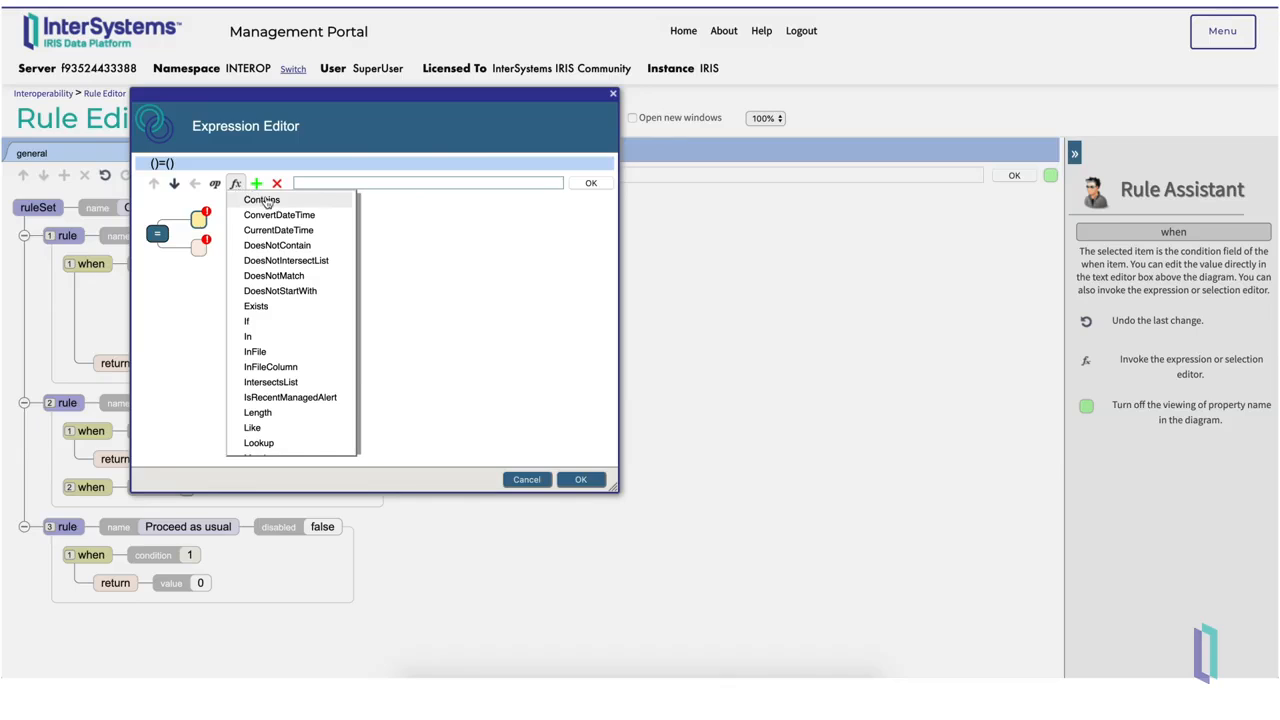
left_click(280, 214)
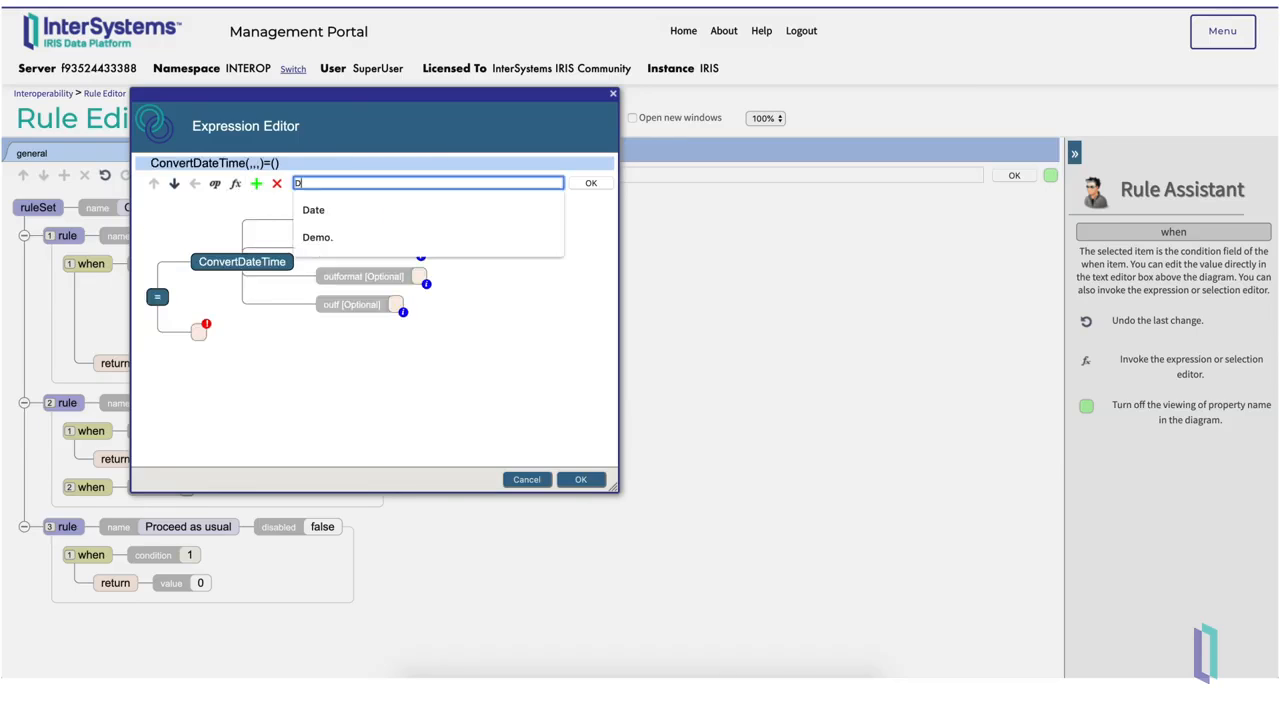
left_click(312, 210)
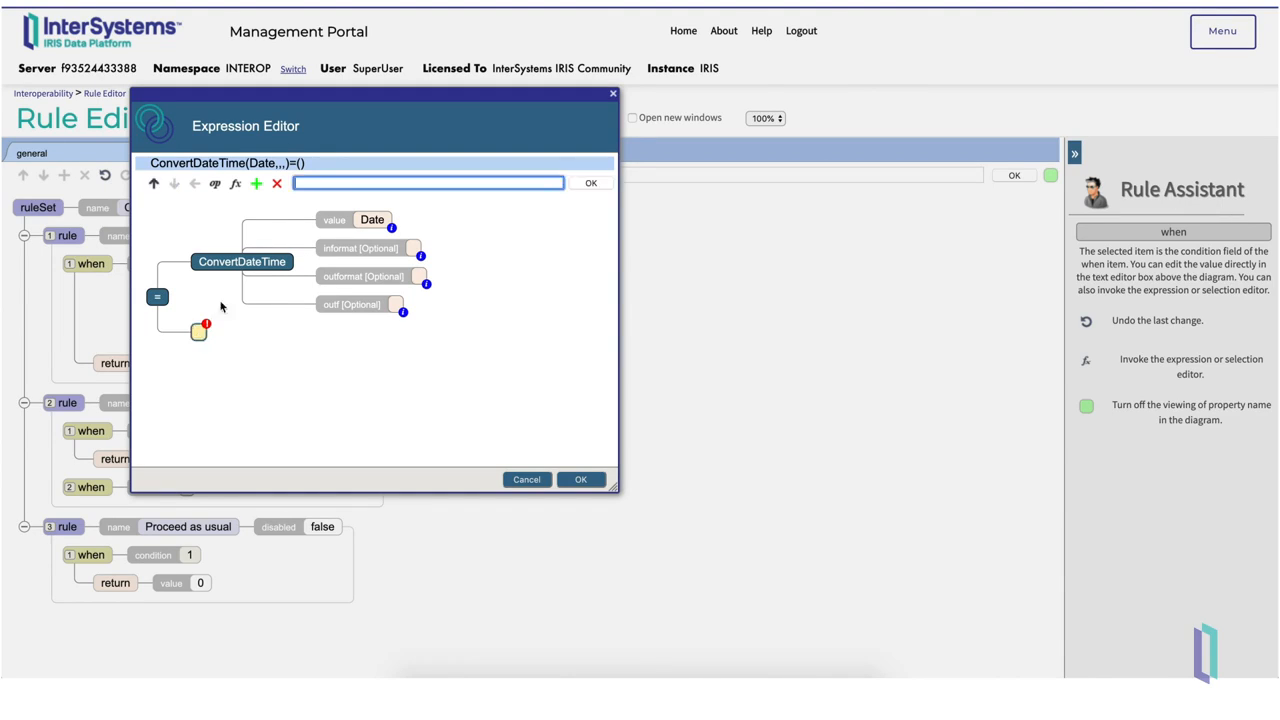
Set the second operand to ConvertDateTime(WLDate) and select the date comparison to combine it.
left_click(236, 184)
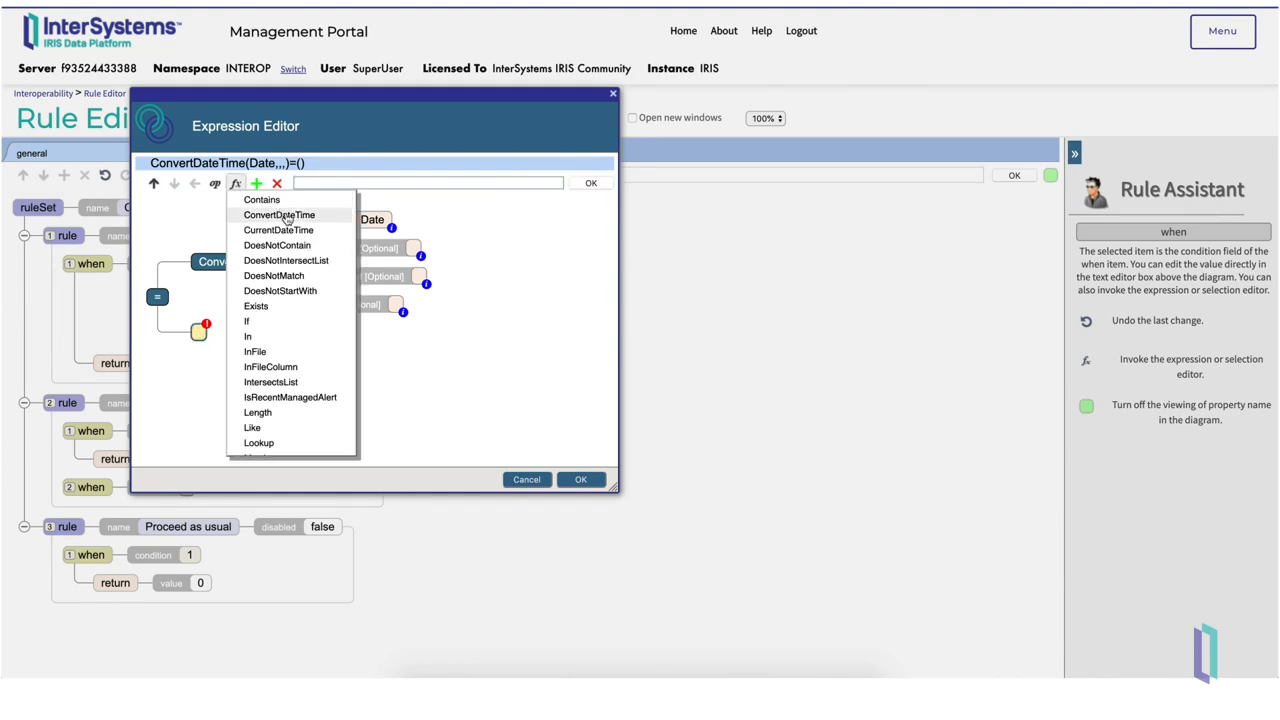
left_click(280, 214)
type("WLStart")
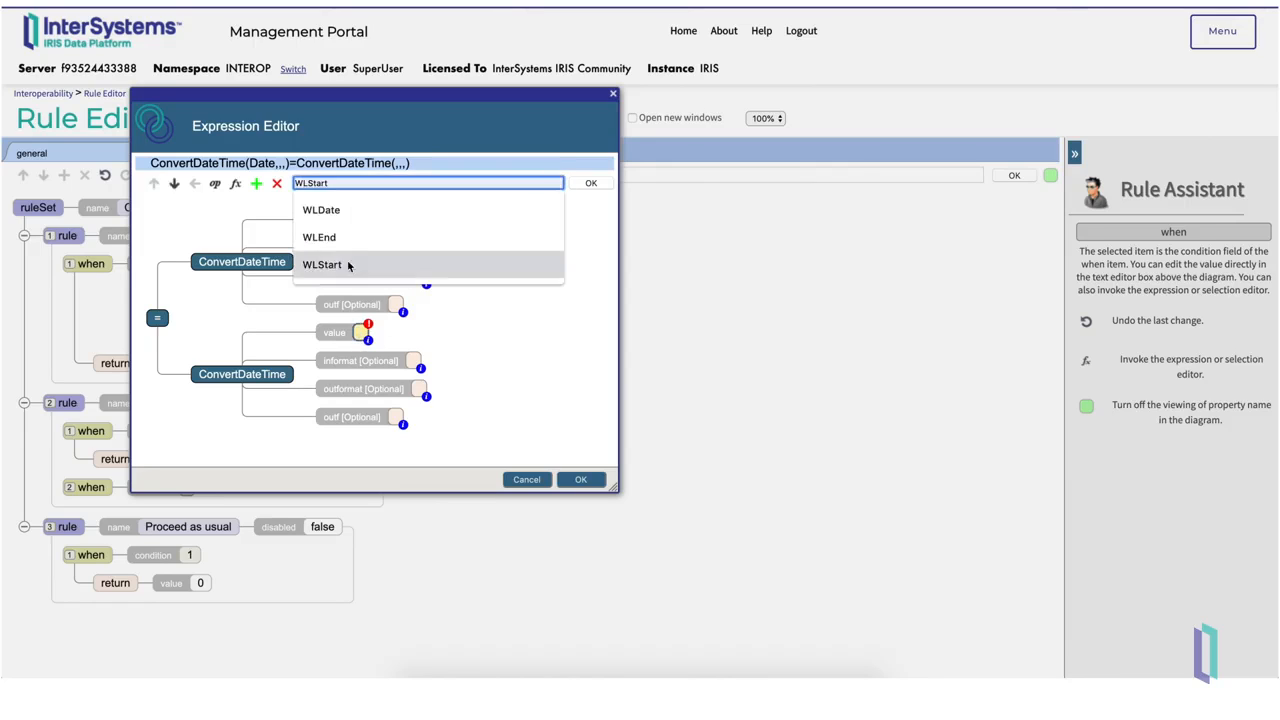
left_click(320, 210)
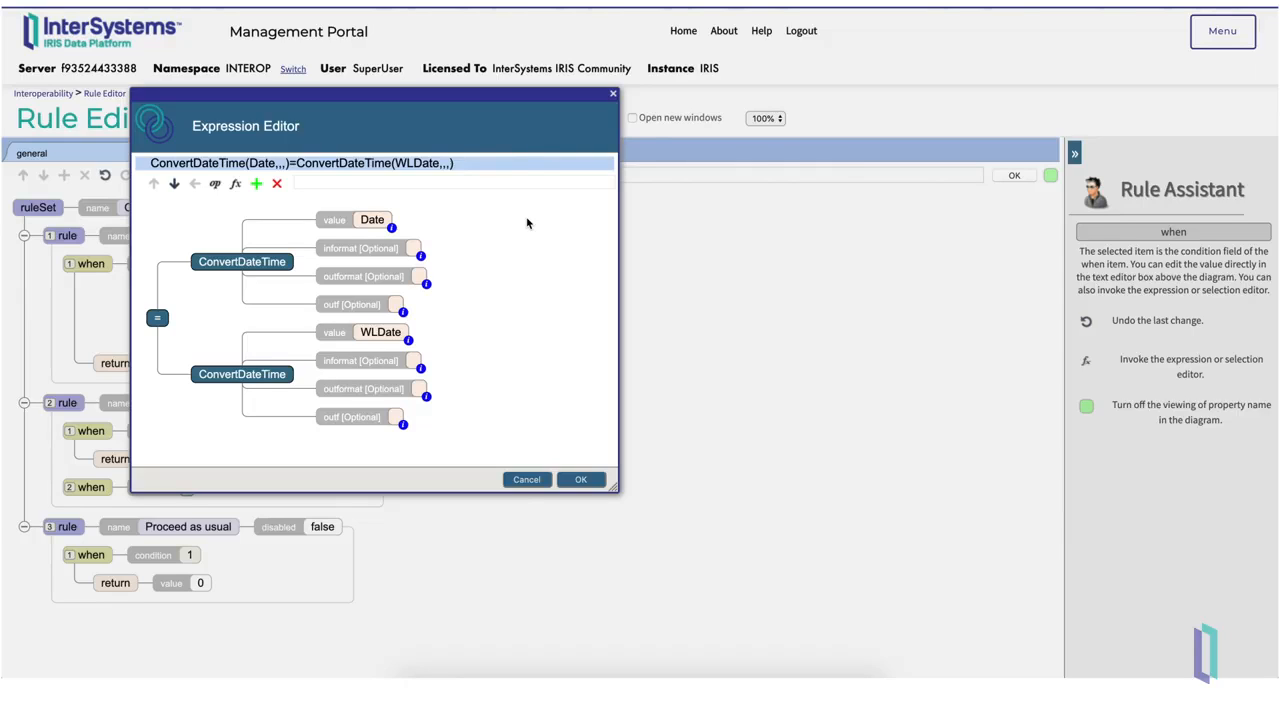
left_click(156, 318)
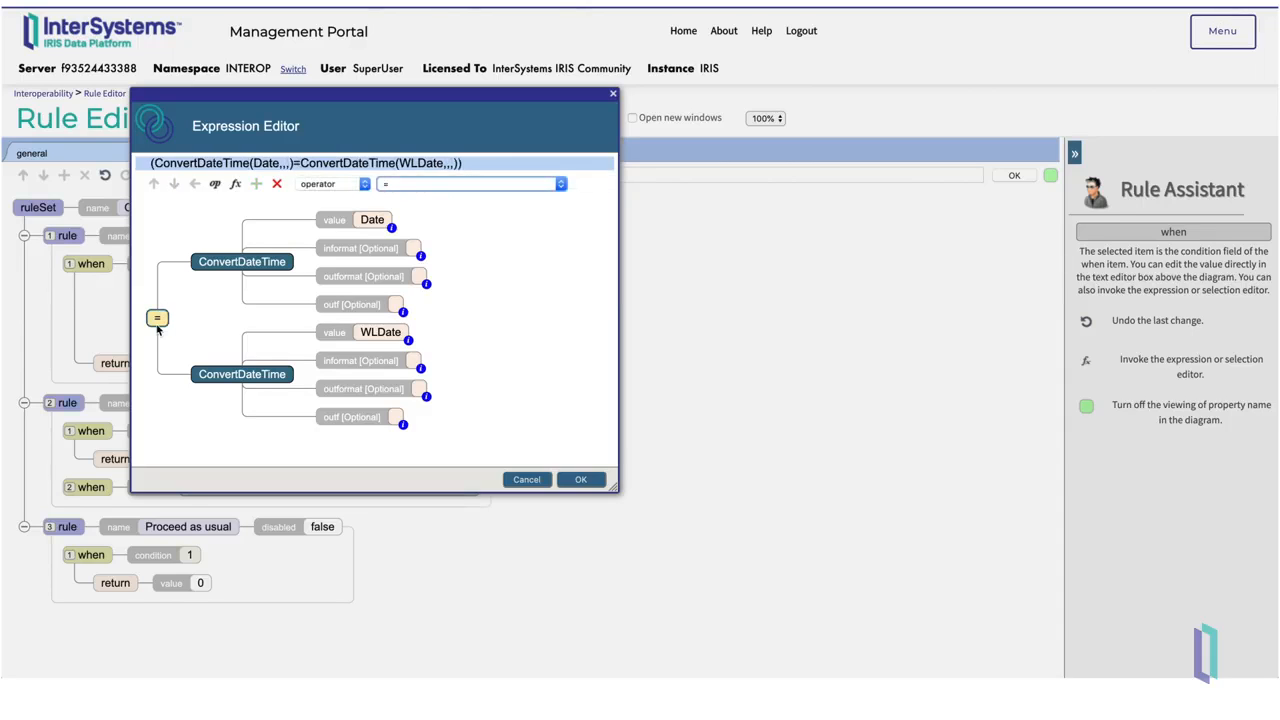
AND the date match with a >= comparison of converted ViolationTime against converted WLStart.
left_click(256, 184)
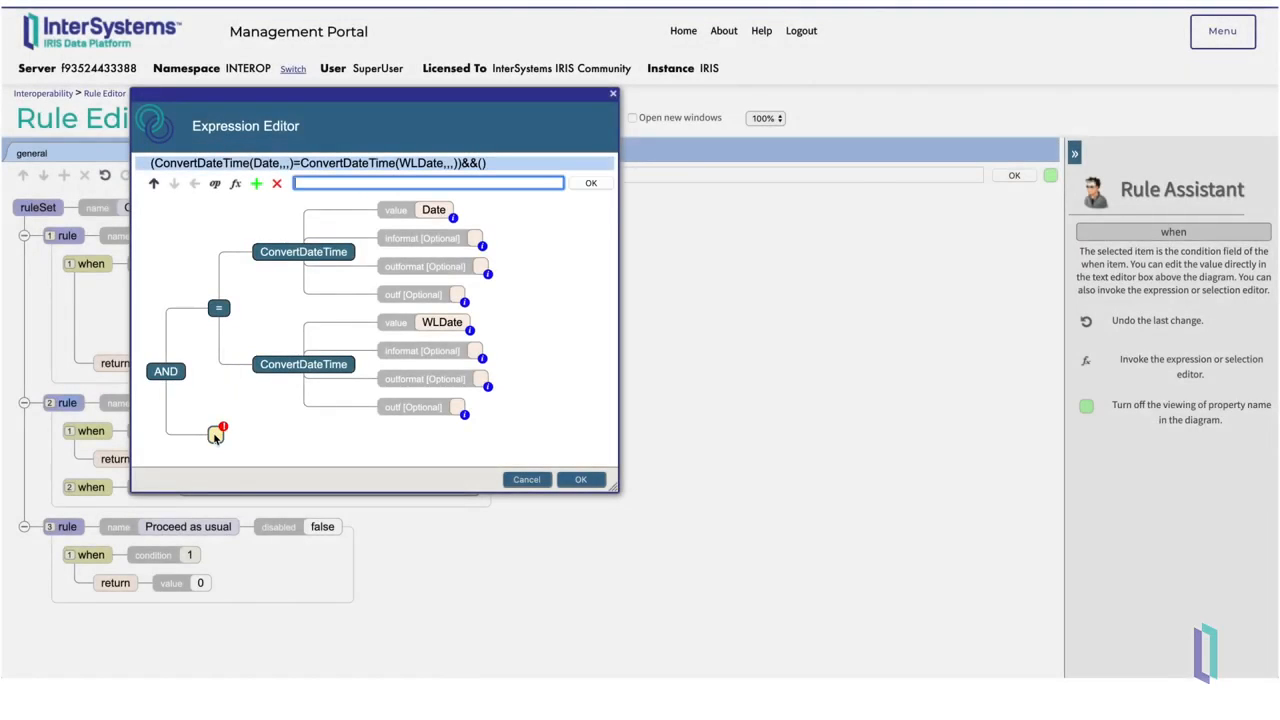
left_click(214, 184)
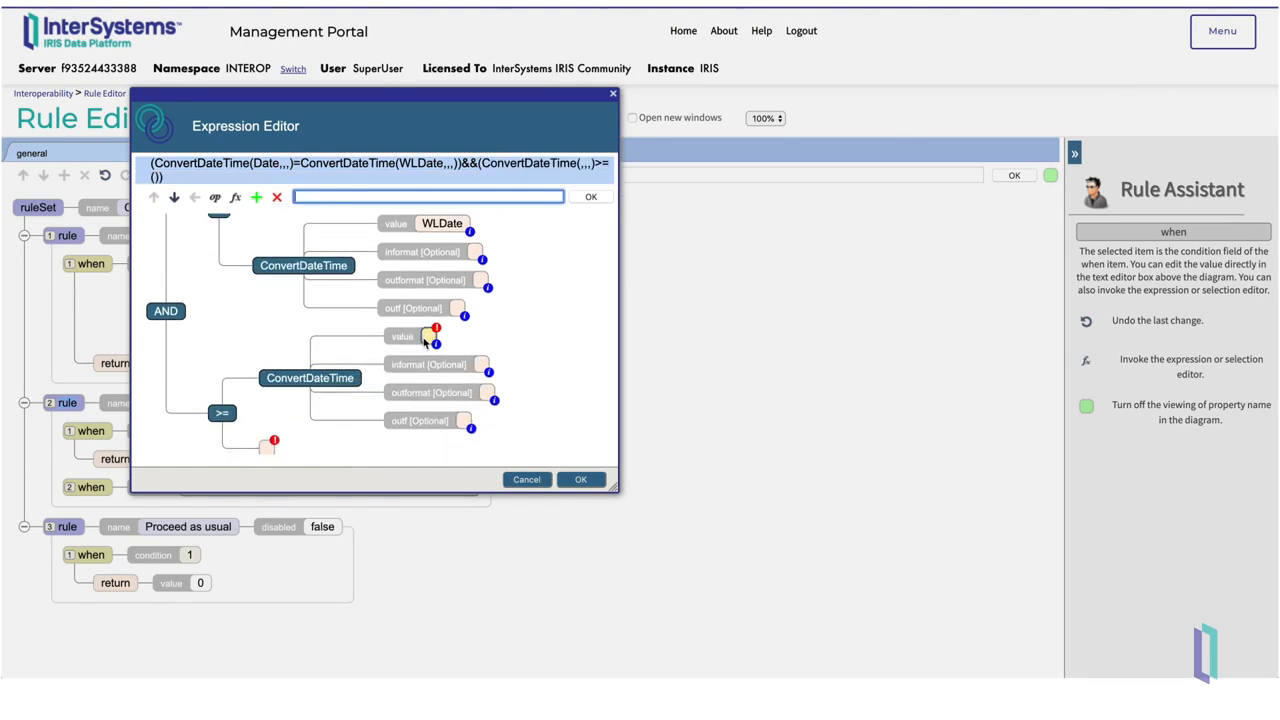
type("ViolationTime")
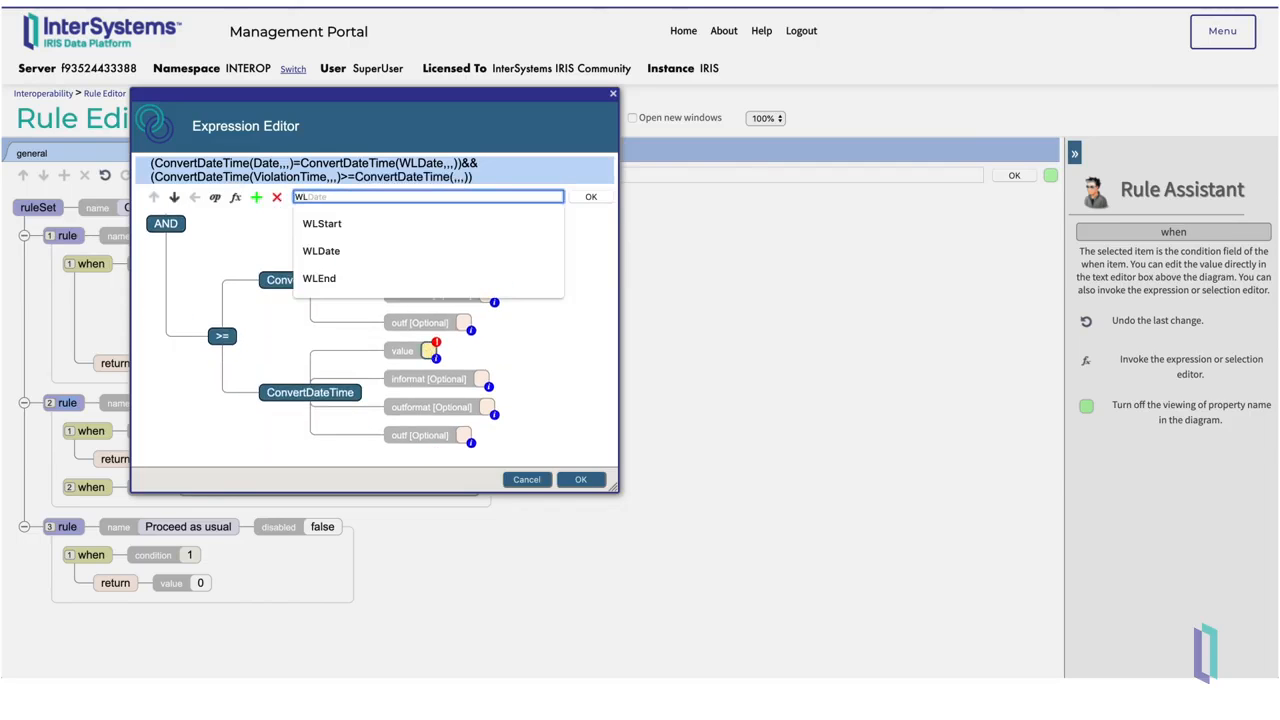
left_click(322, 224)
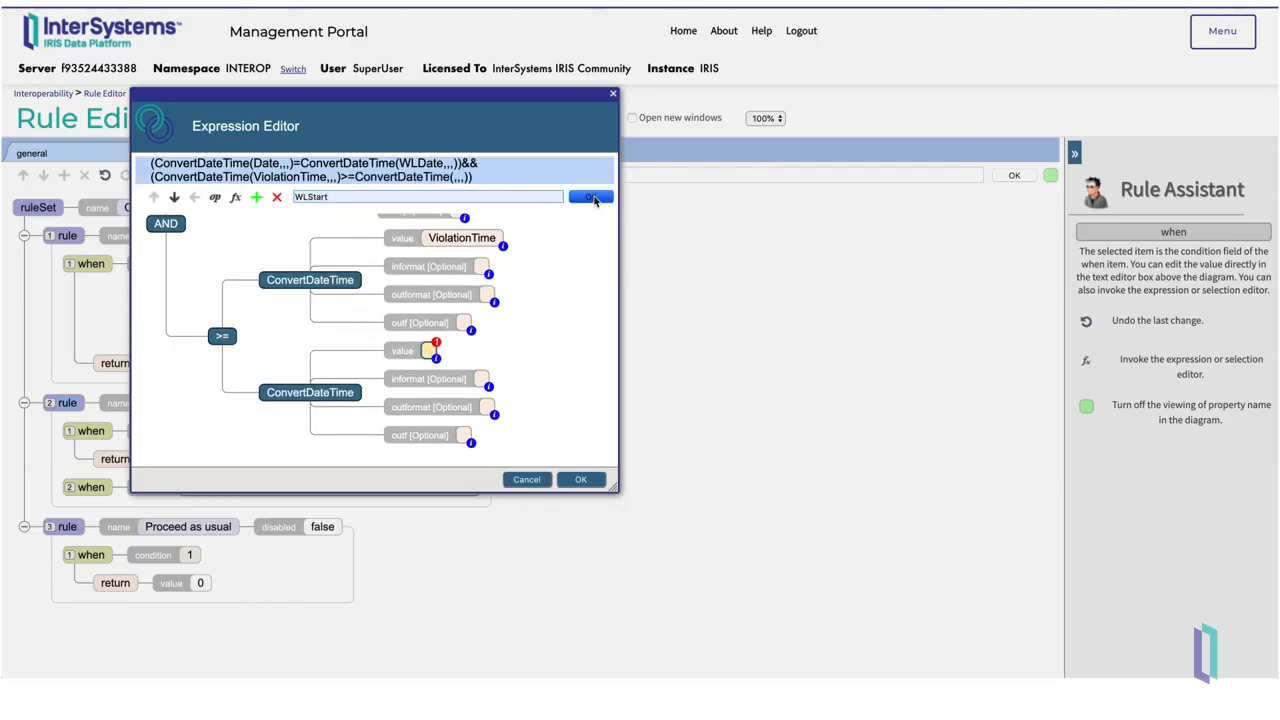
left_click(590, 198)
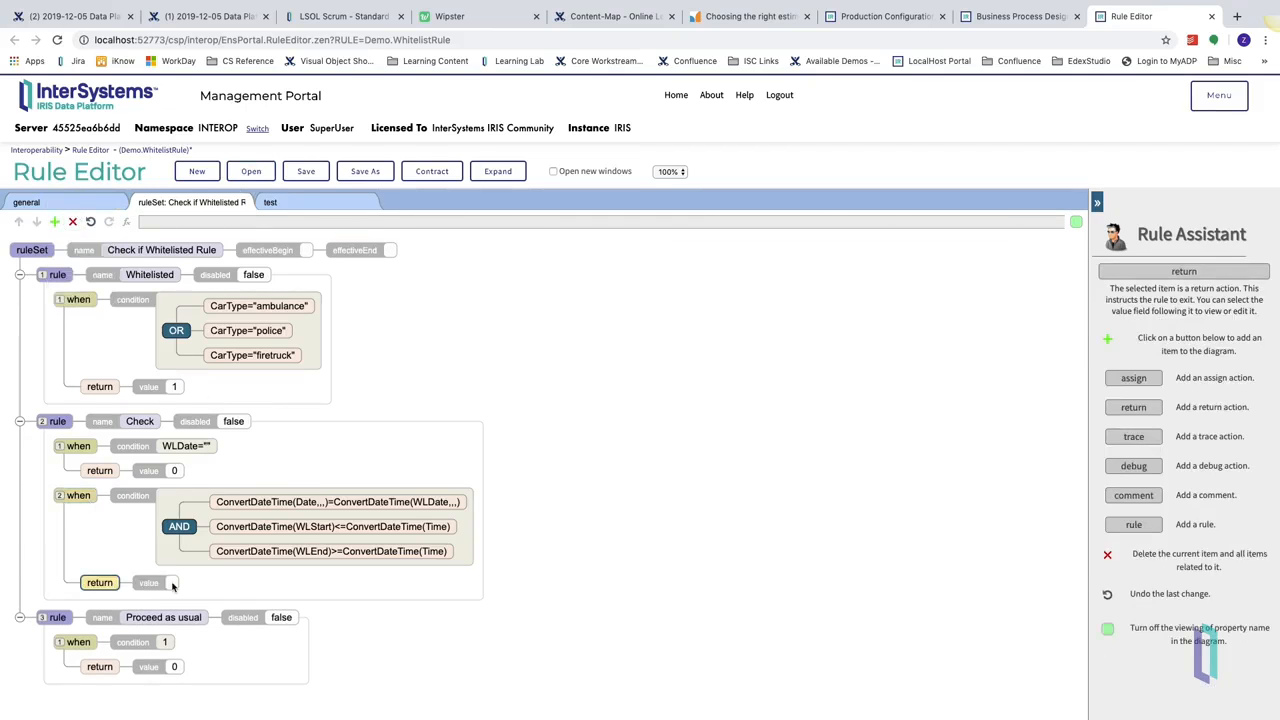
Set the second when clause's return value to 1.
left_click(172, 582)
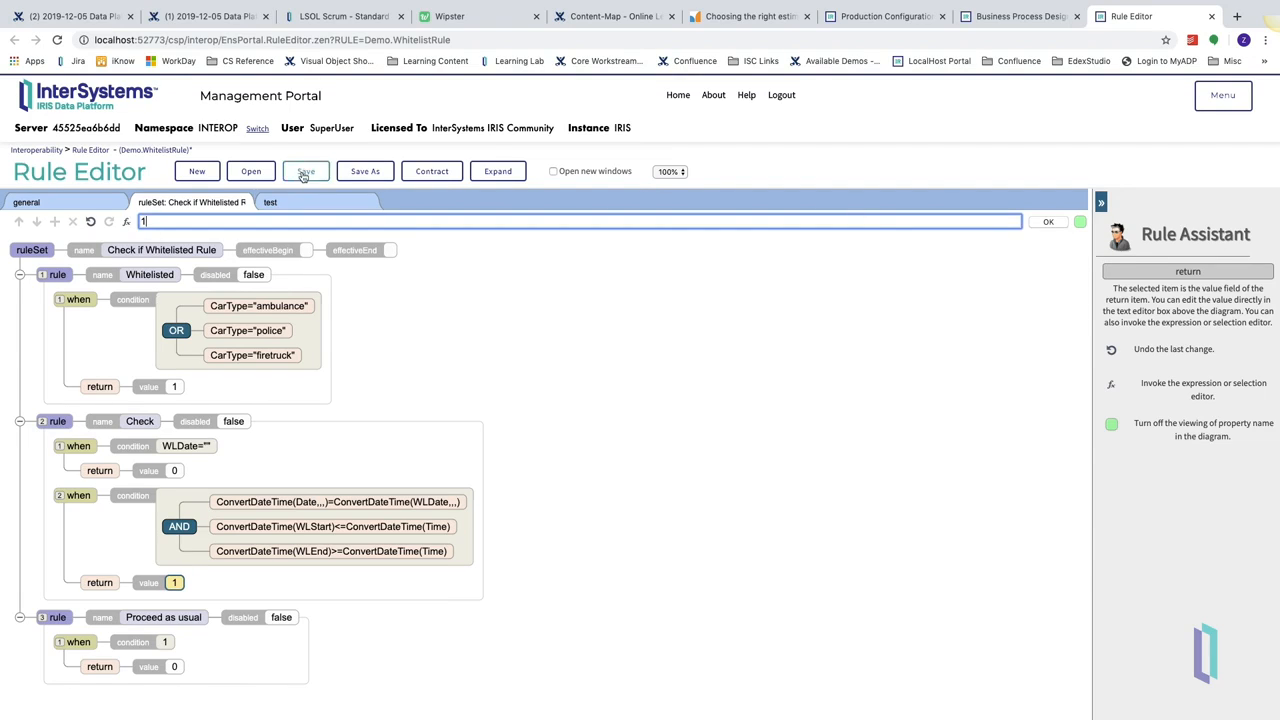